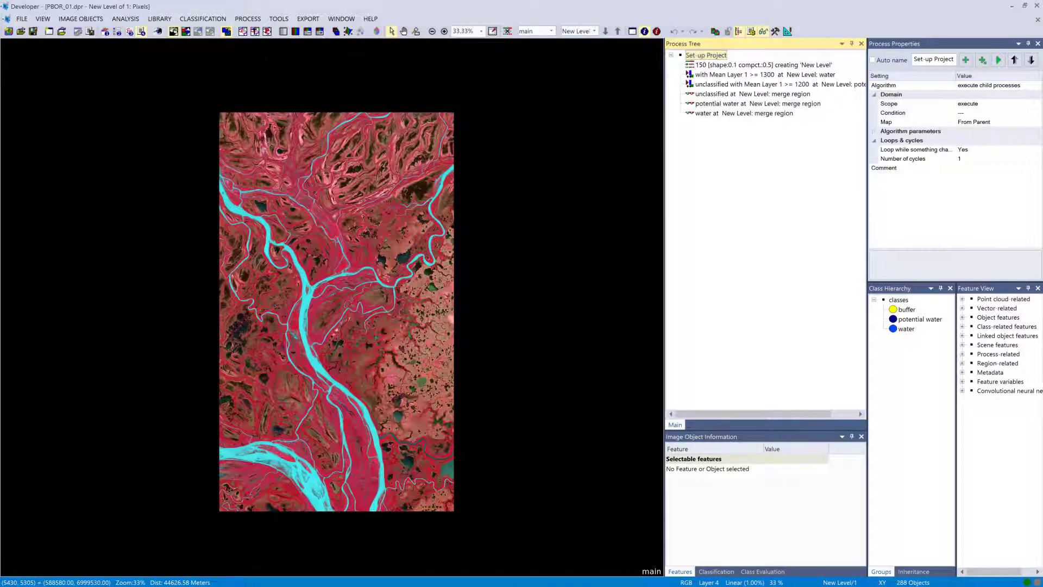
Inspect the water, potential water and region-merge rules, then colour image objects by class
click(761, 64)
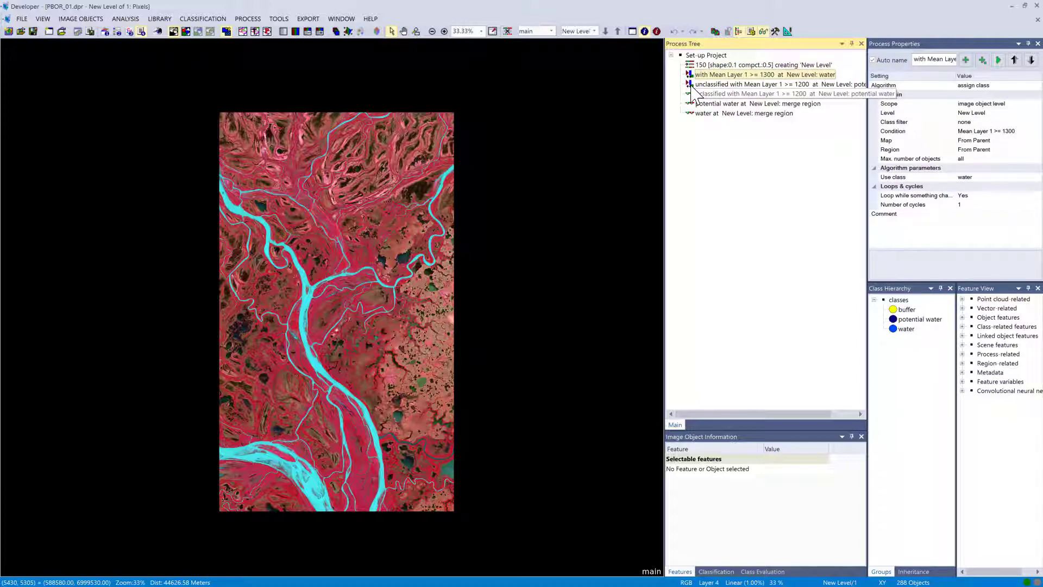
click(751, 84)
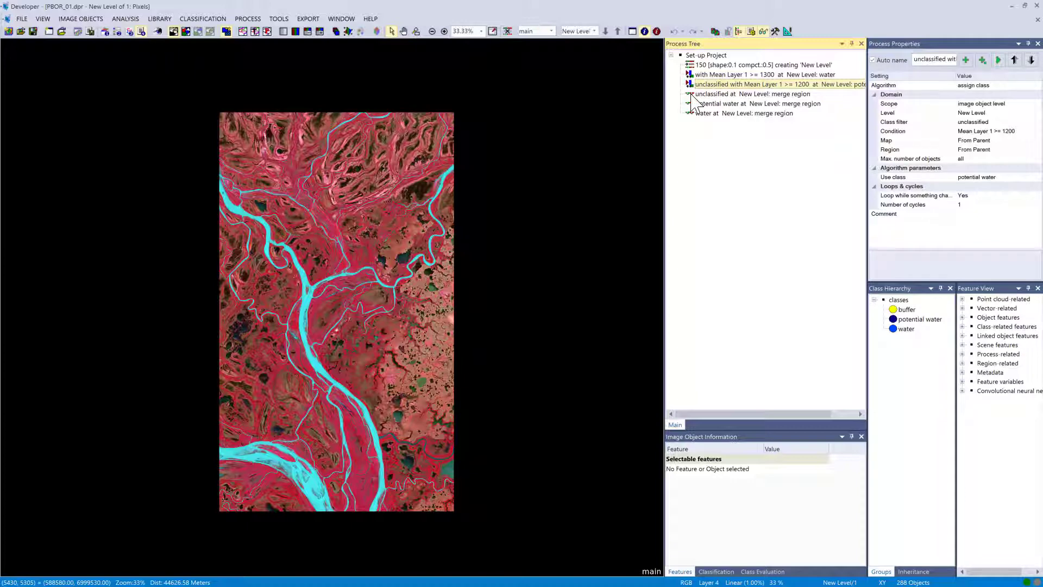
click(723, 113)
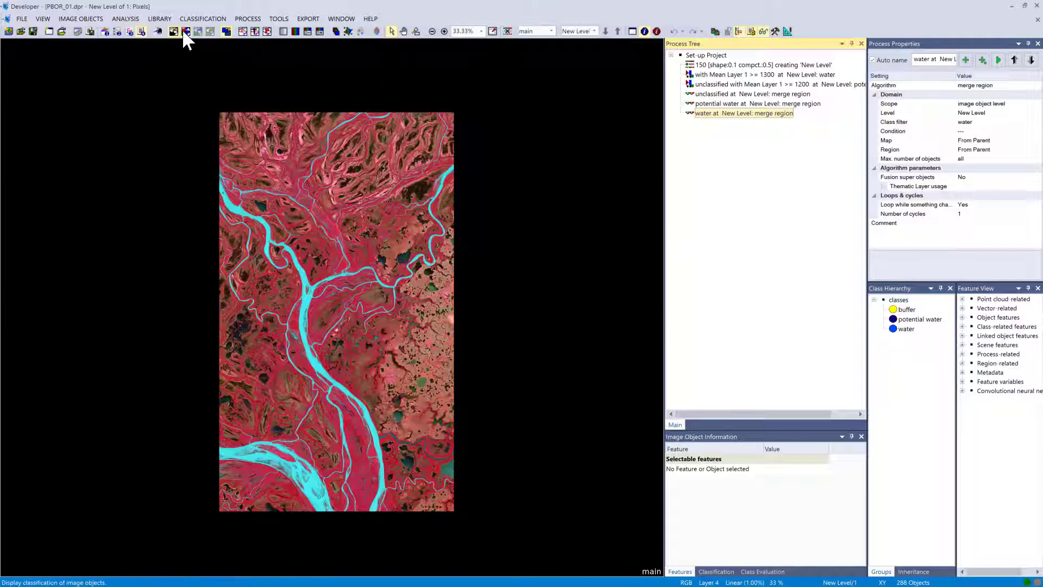
click(185, 32)
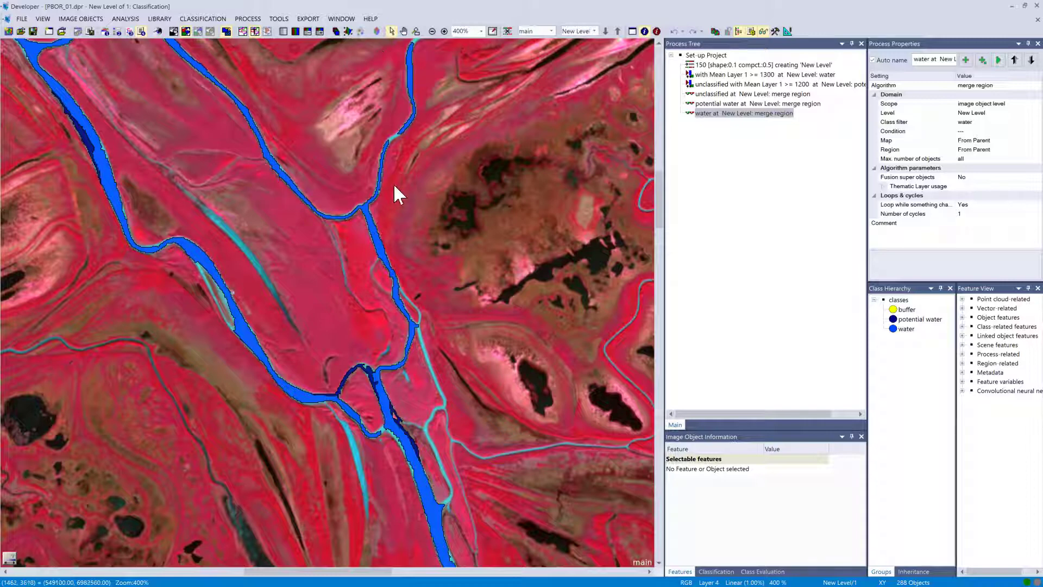
mouse_move(372, 229)
text(pixel)
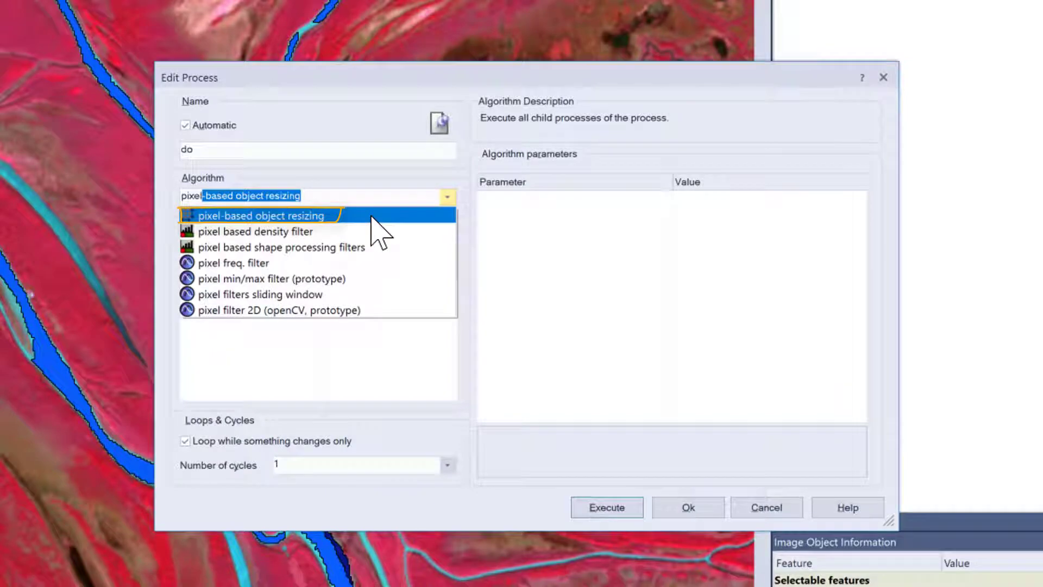
Create a pixel-based object resizing process with its class filter restricted to water
click(261, 215)
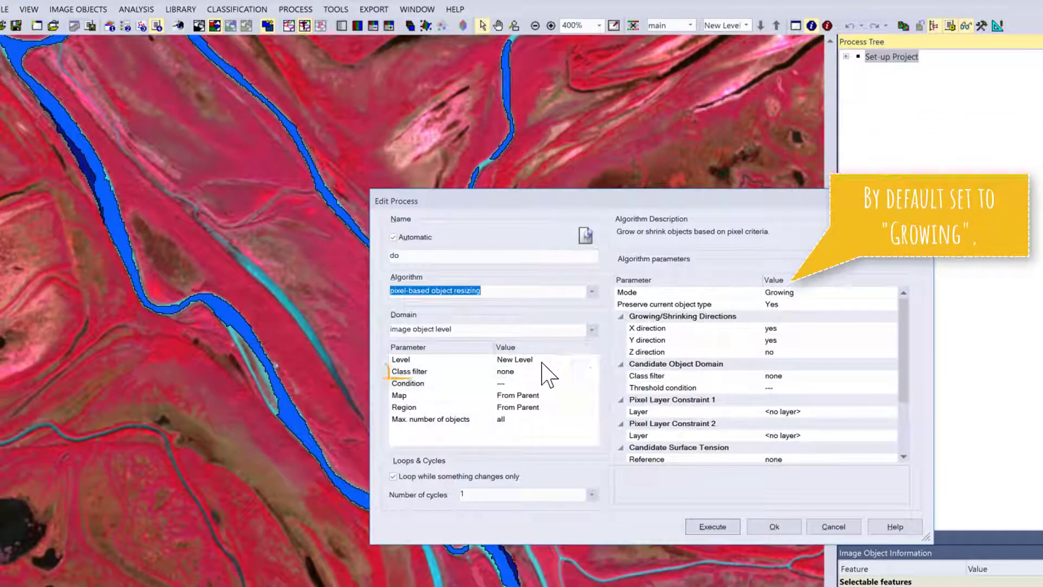
click(591, 372)
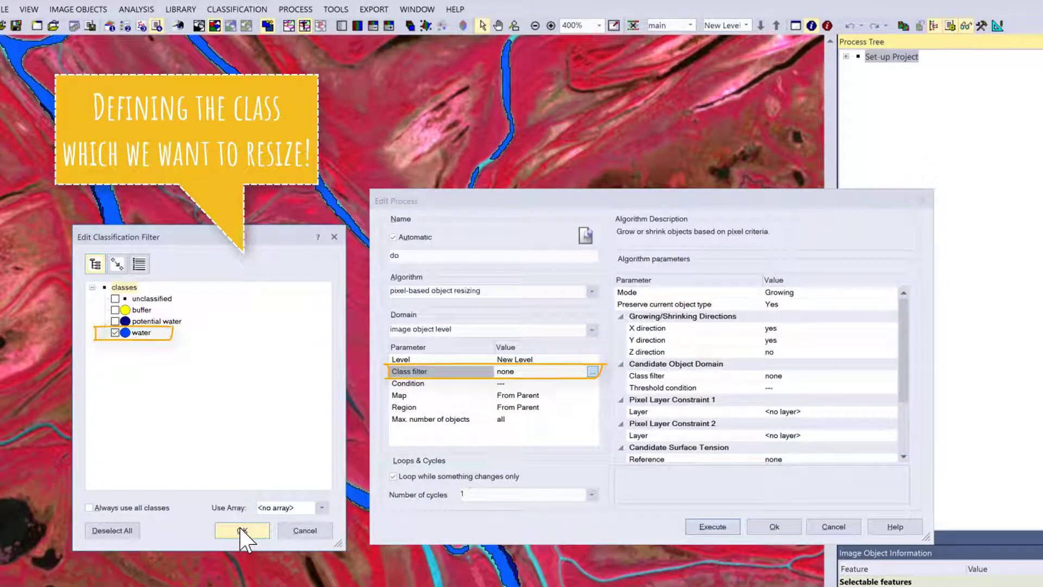
click(241, 530)
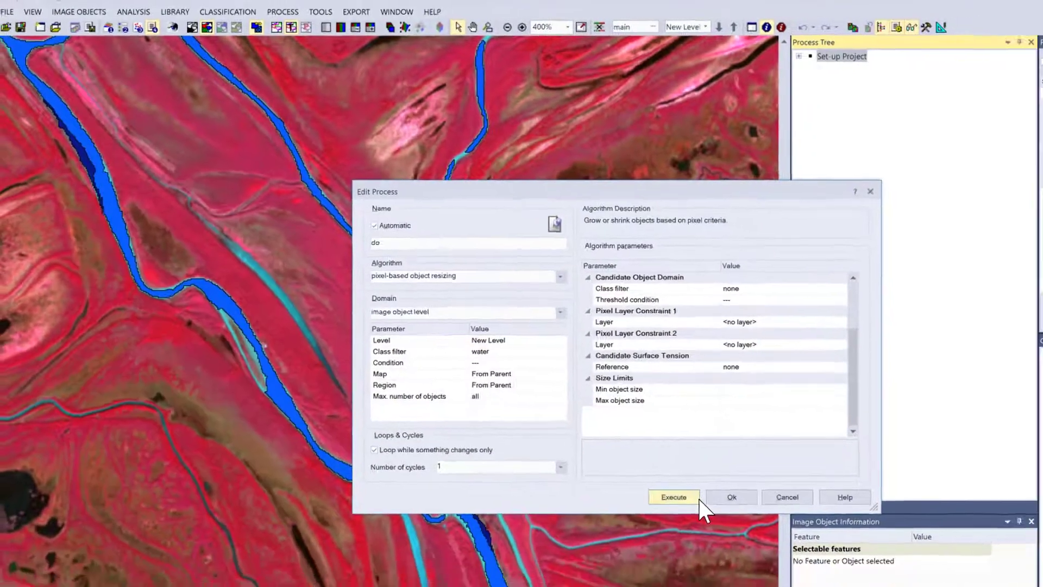
click(673, 497)
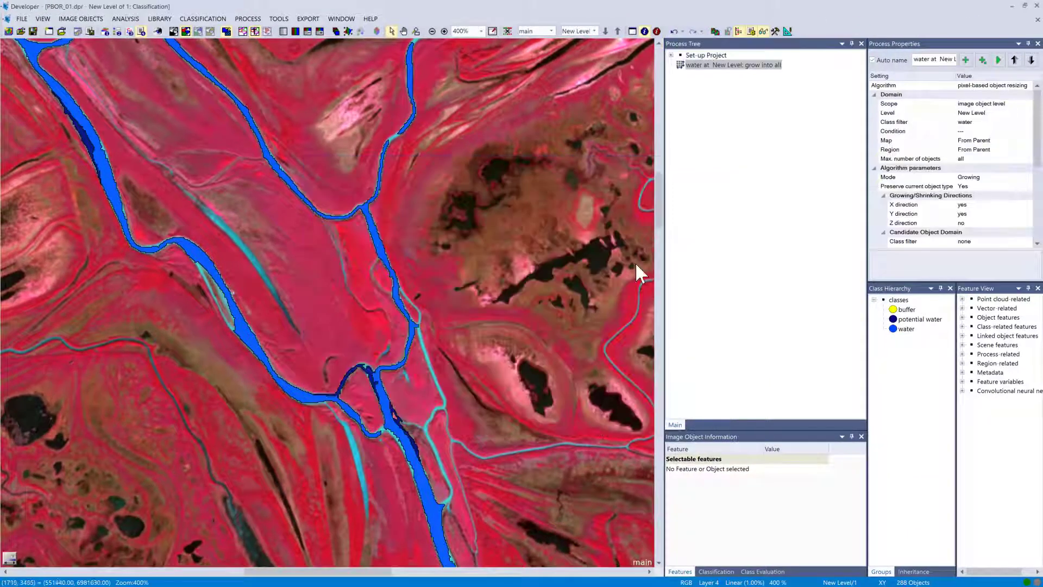
Execute the new water growing process twice to widen the river outlines
right_click(728, 64)
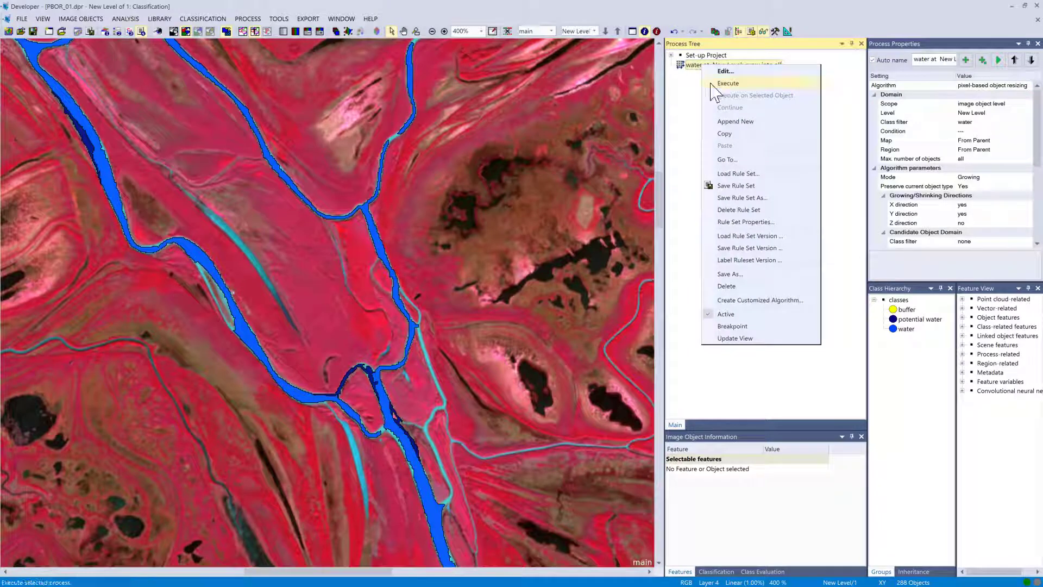
click(728, 82)
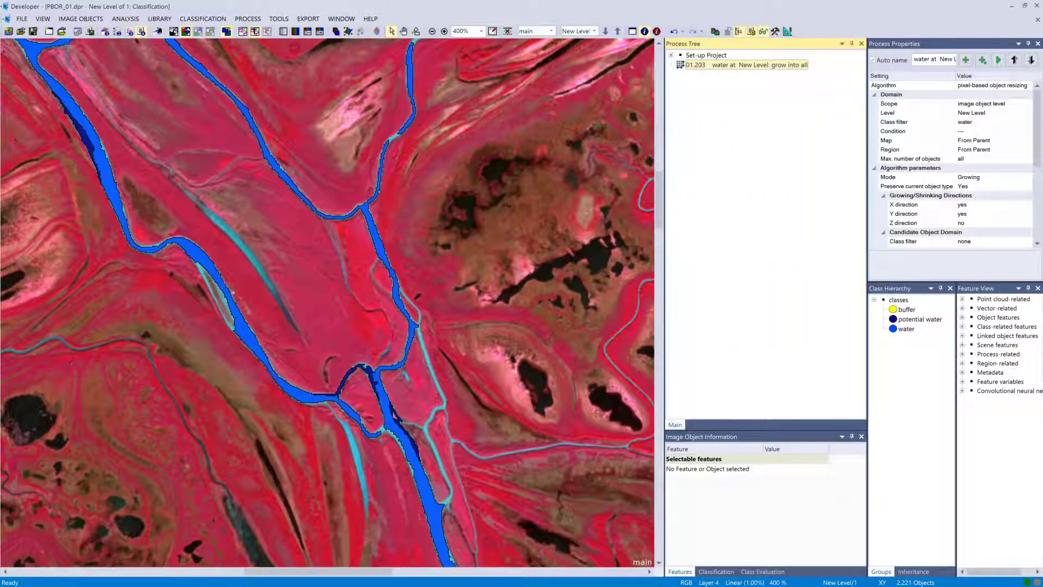
click(997, 60)
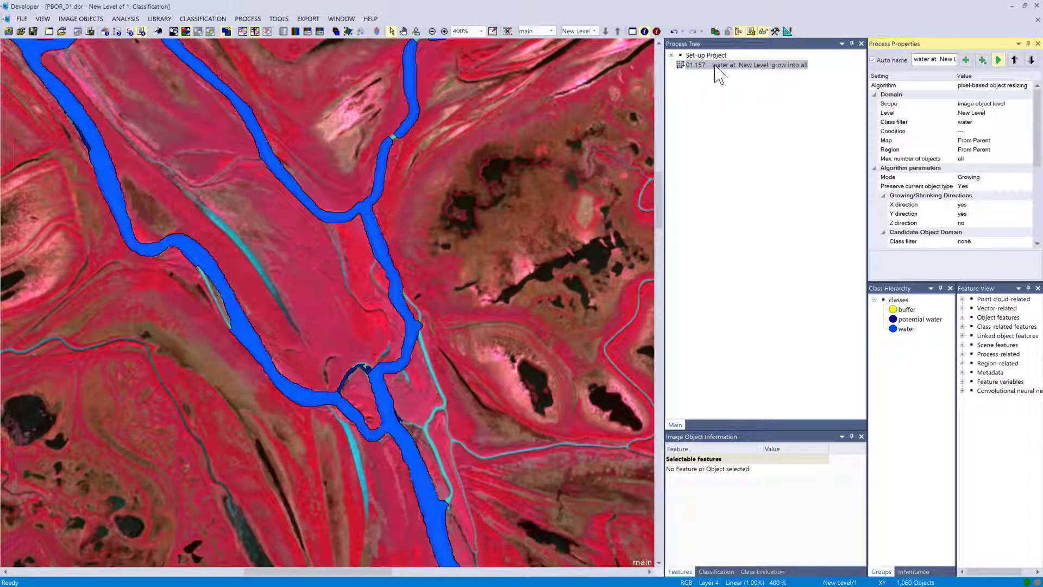
Restrict growth to positive X only with no Y growth and re-run the growing step
double_click(758, 64)
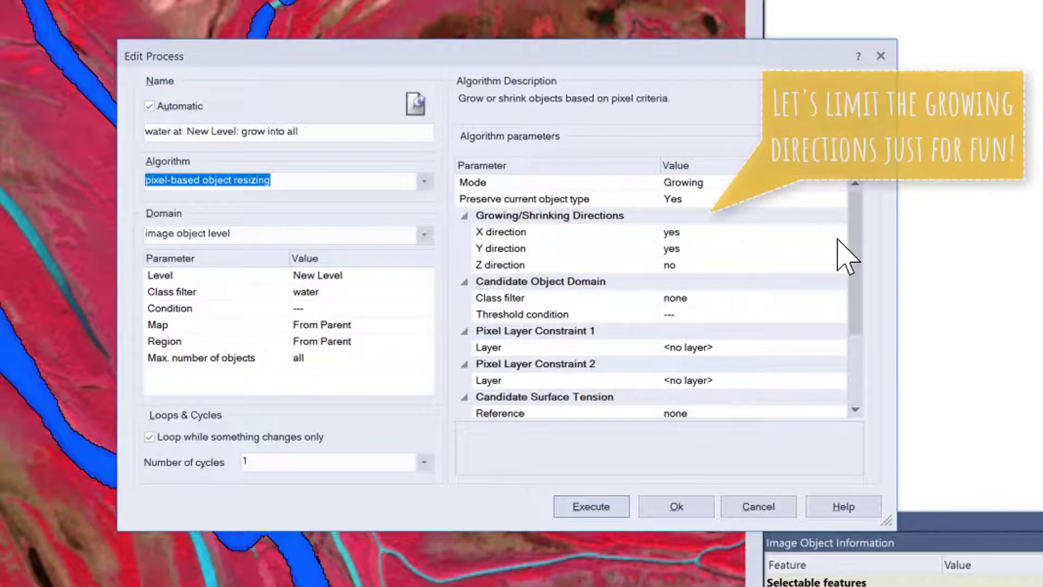
click(838, 231)
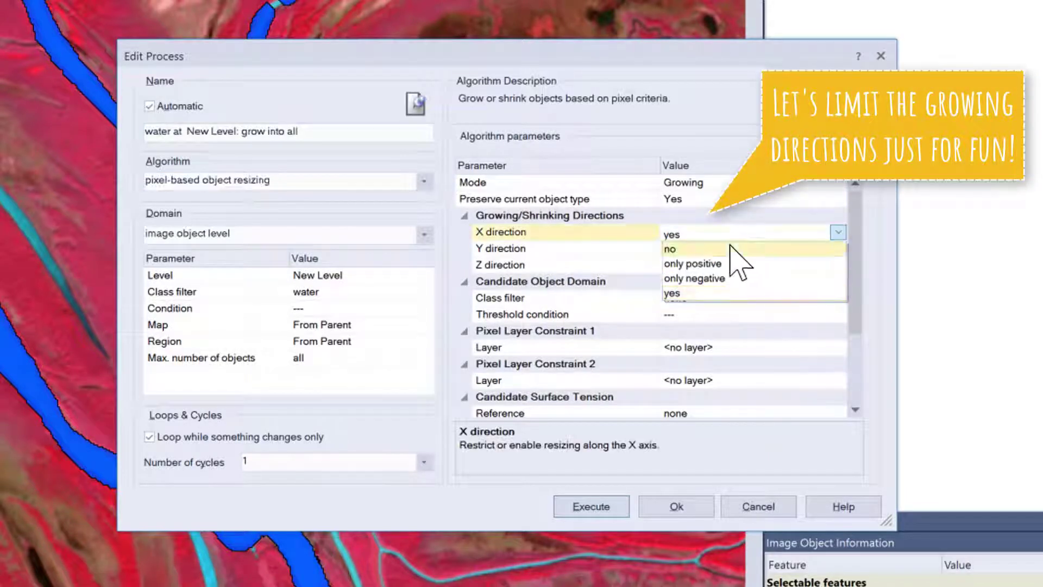
mouse_move(694, 263)
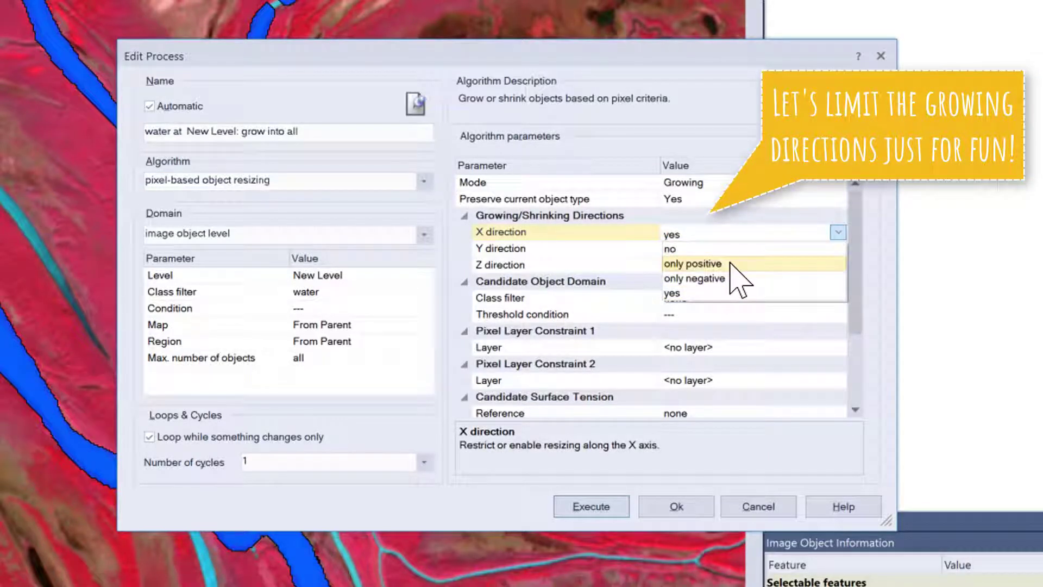
click(694, 263)
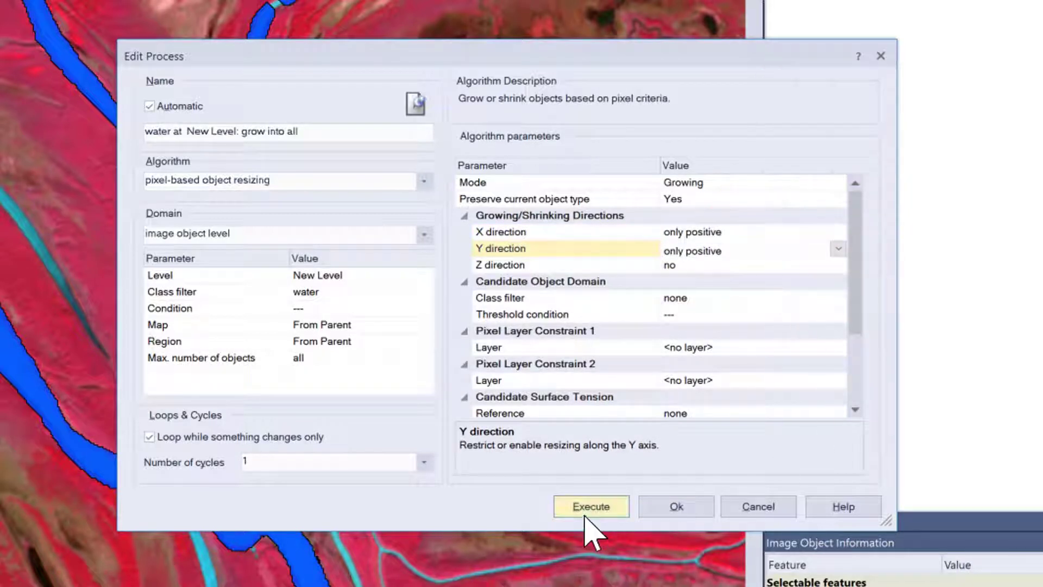
click(590, 506)
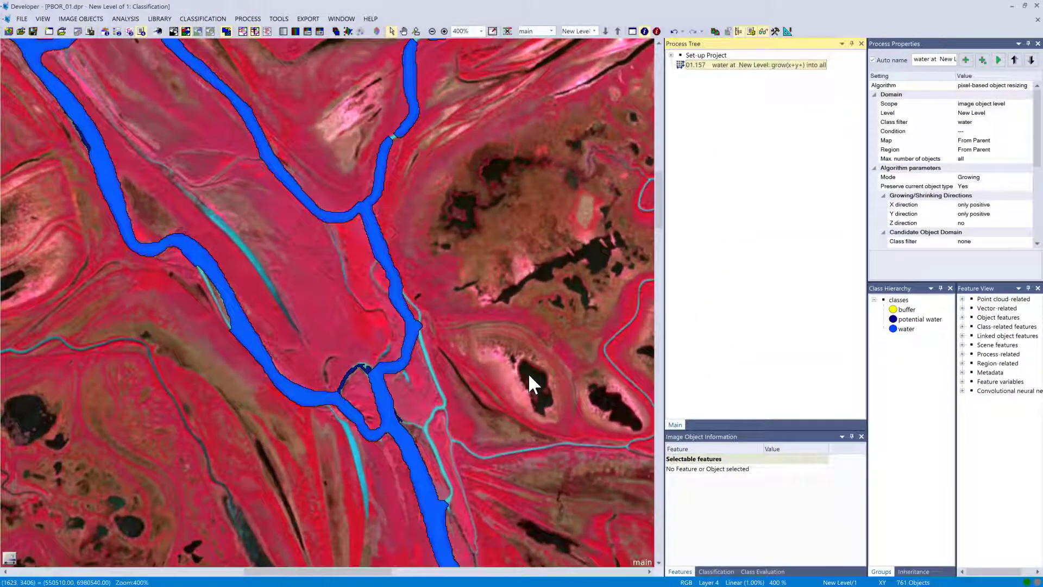
double_click(768, 64)
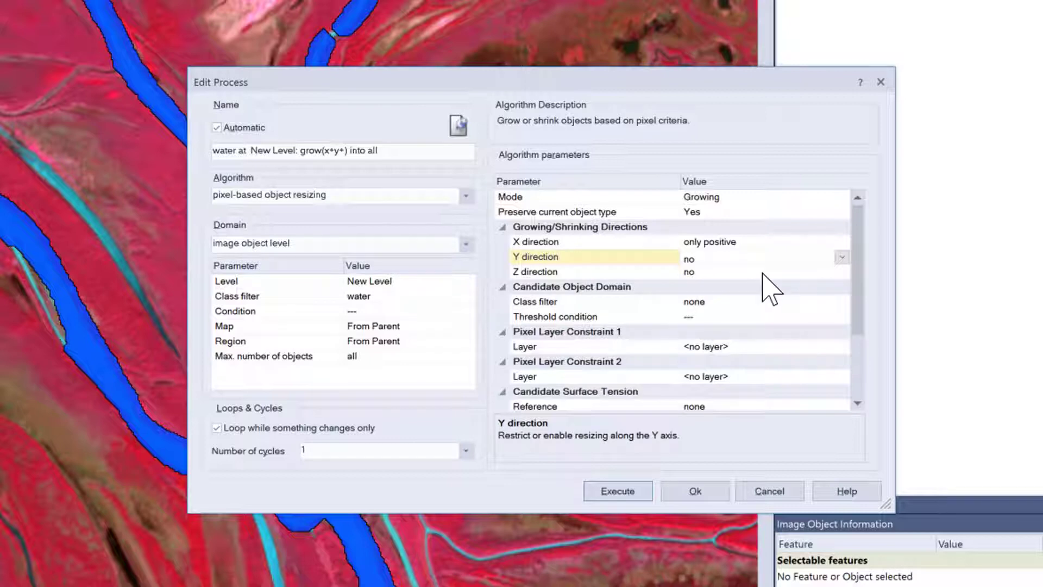
click(694, 491)
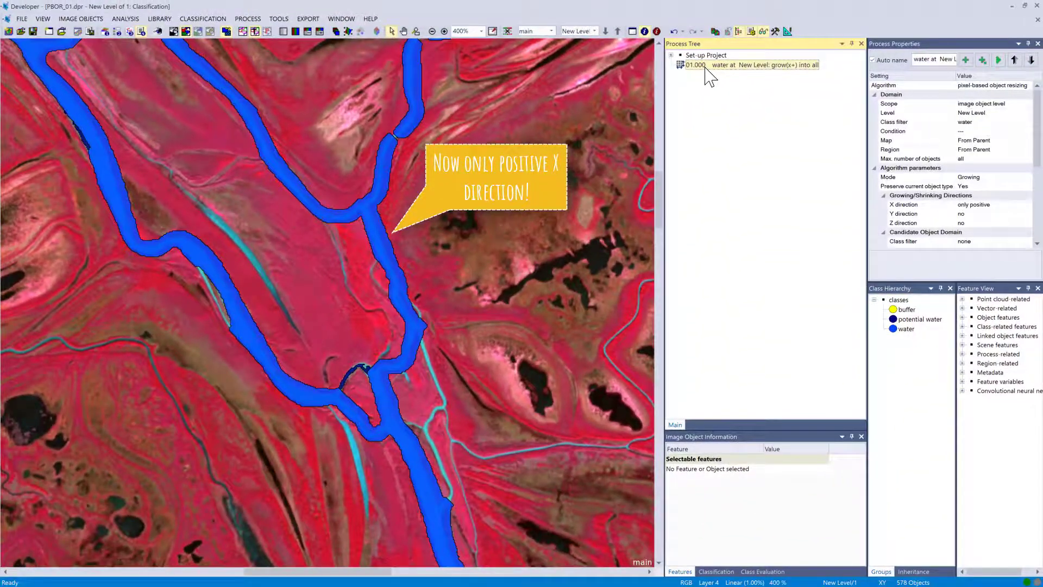
Configure a shrinking step resizing along both X directions and the Y direction, and confirm it
right_click(752, 64)
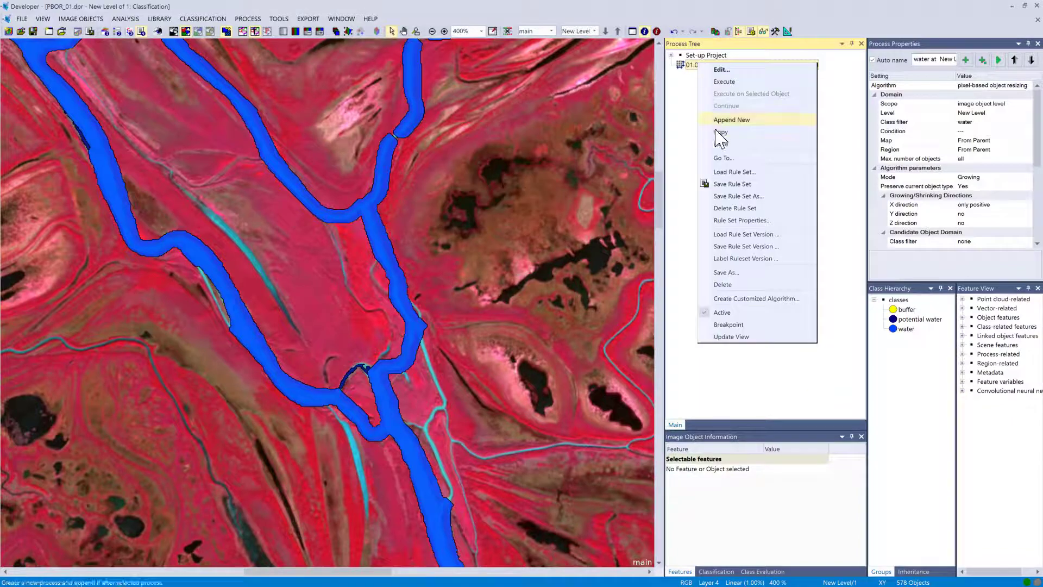
click(721, 70)
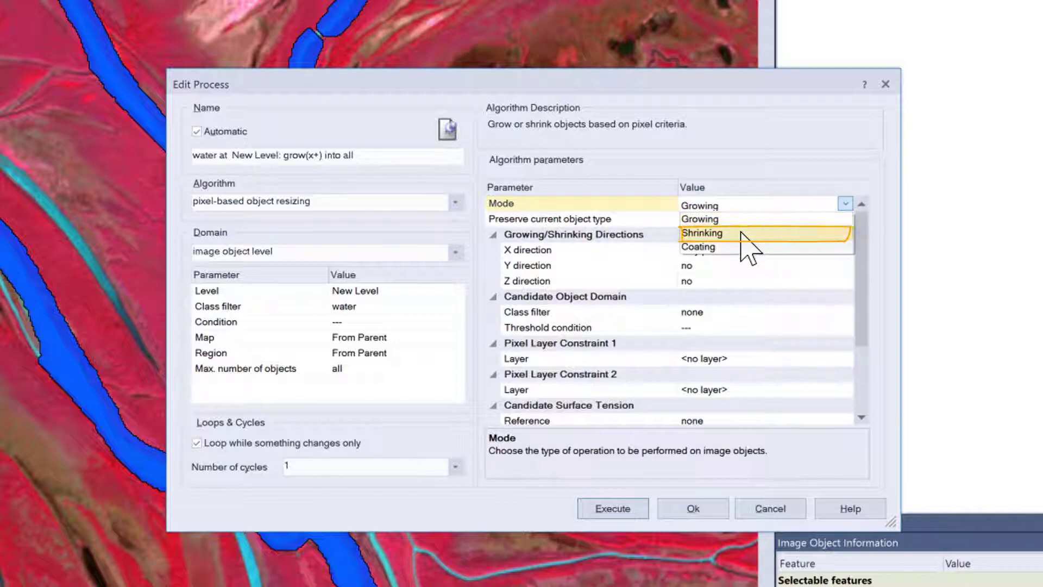
click(703, 232)
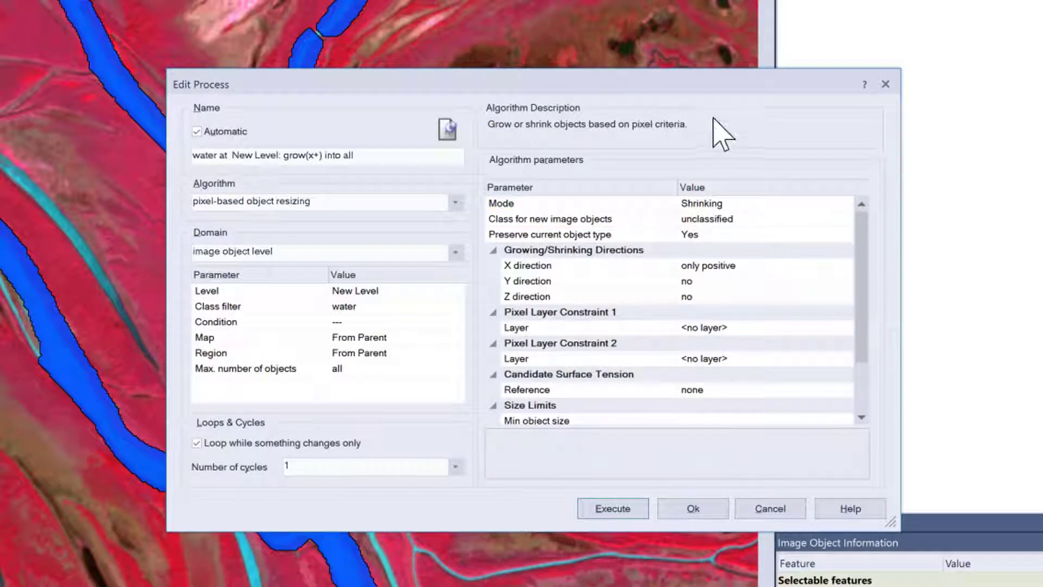
click(845, 265)
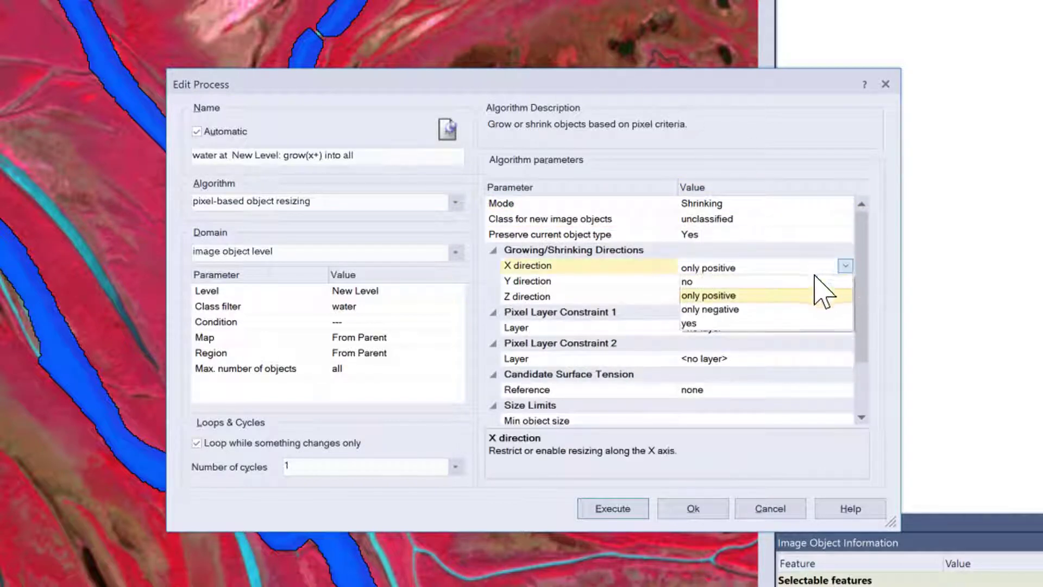
click(689, 324)
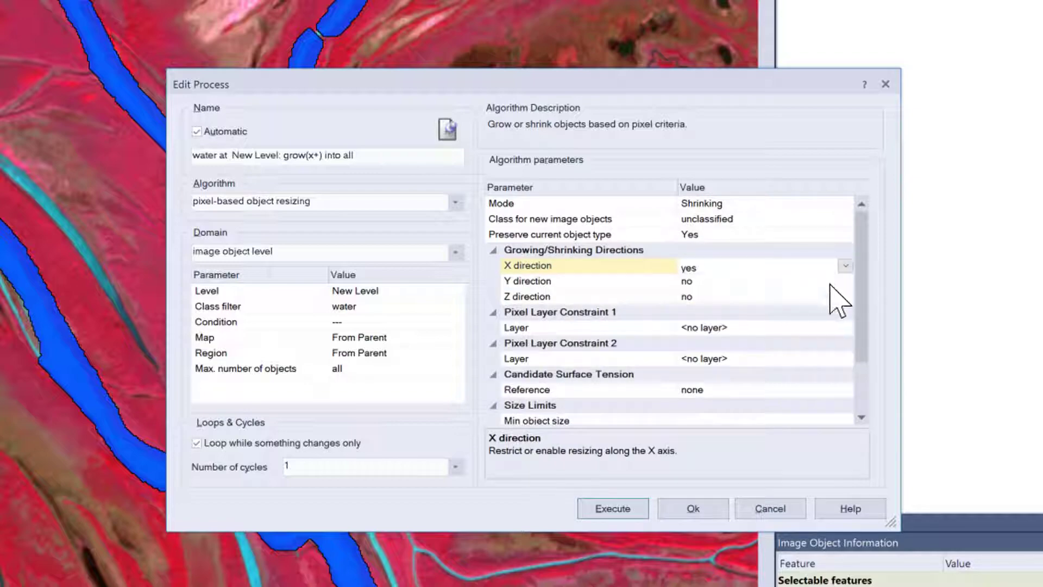
click(688, 281)
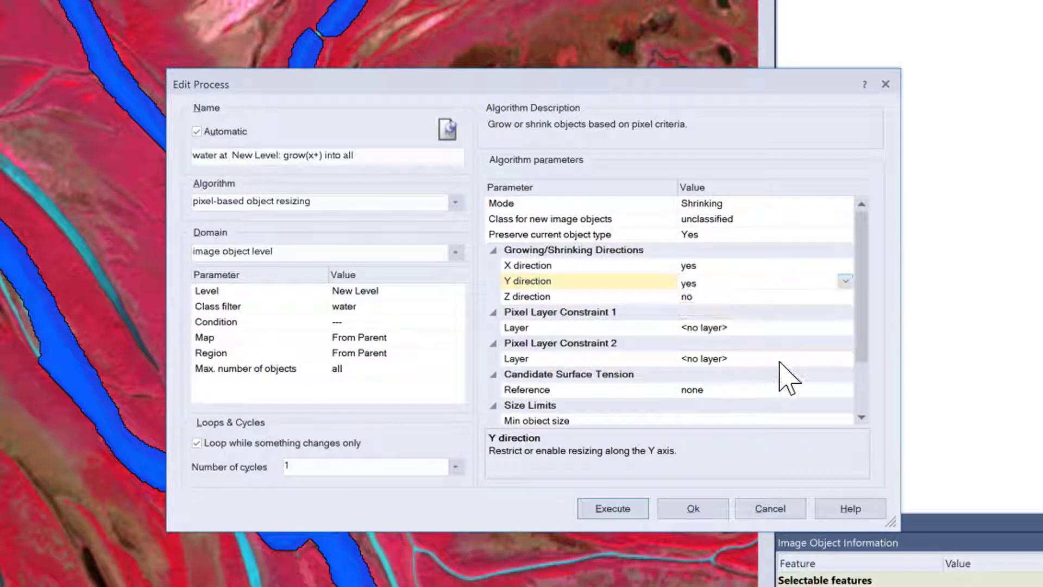
click(611, 508)
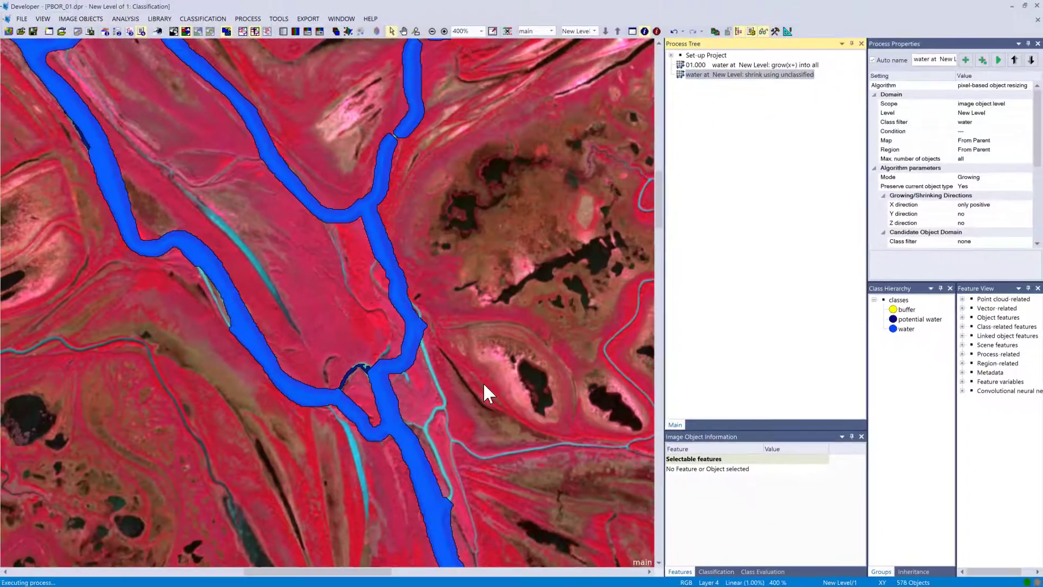
Assign the shrink step's new objects to the buffer class and execute it on the water objects
click(748, 74)
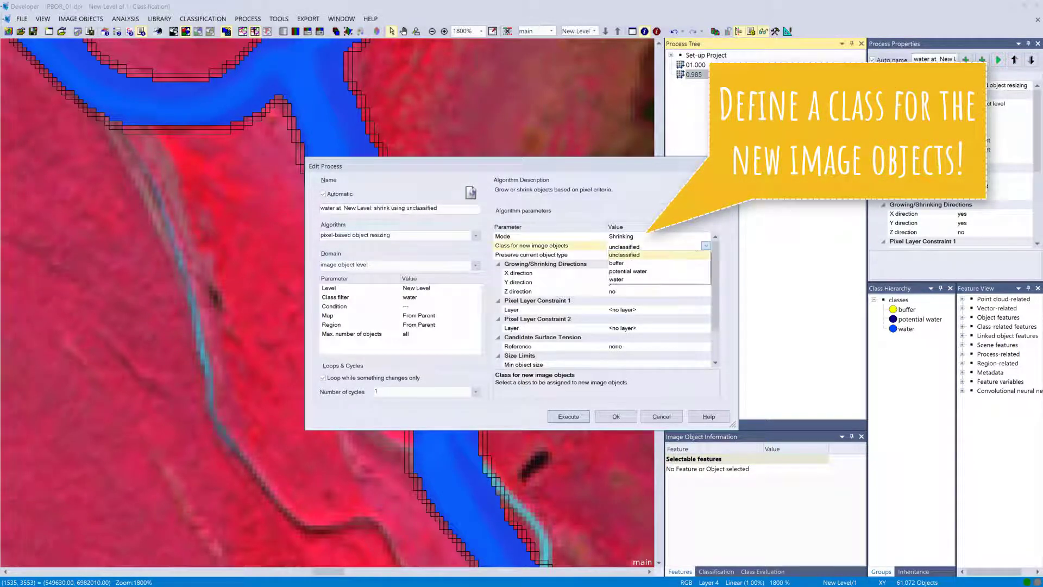
click(614, 247)
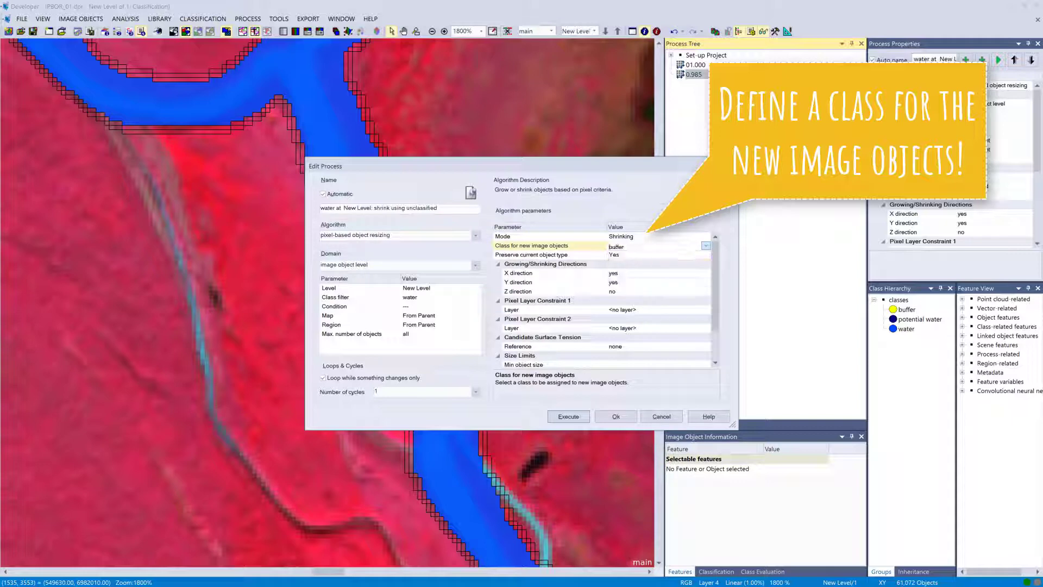
click(567, 416)
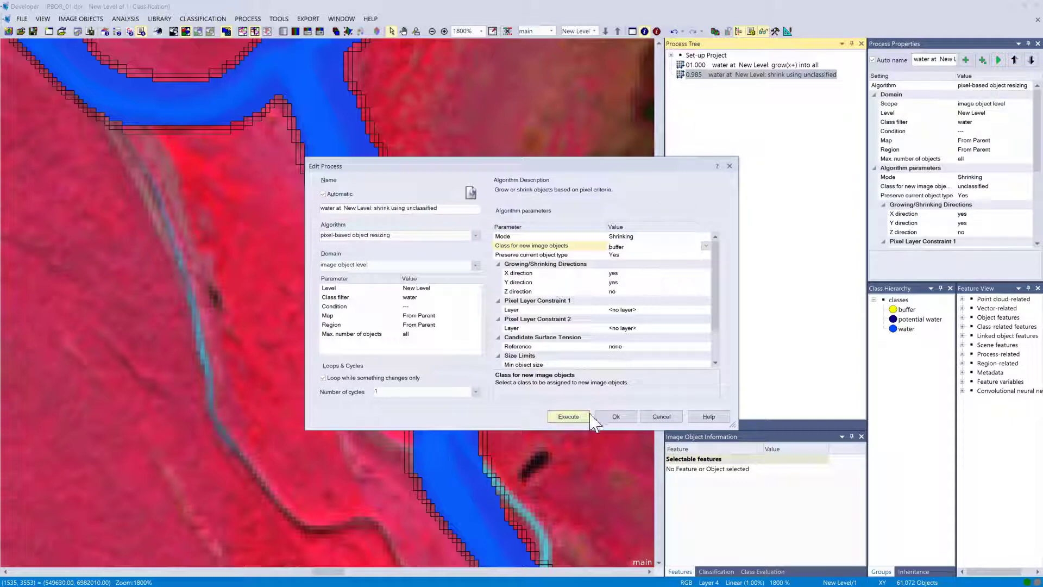
click(567, 416)
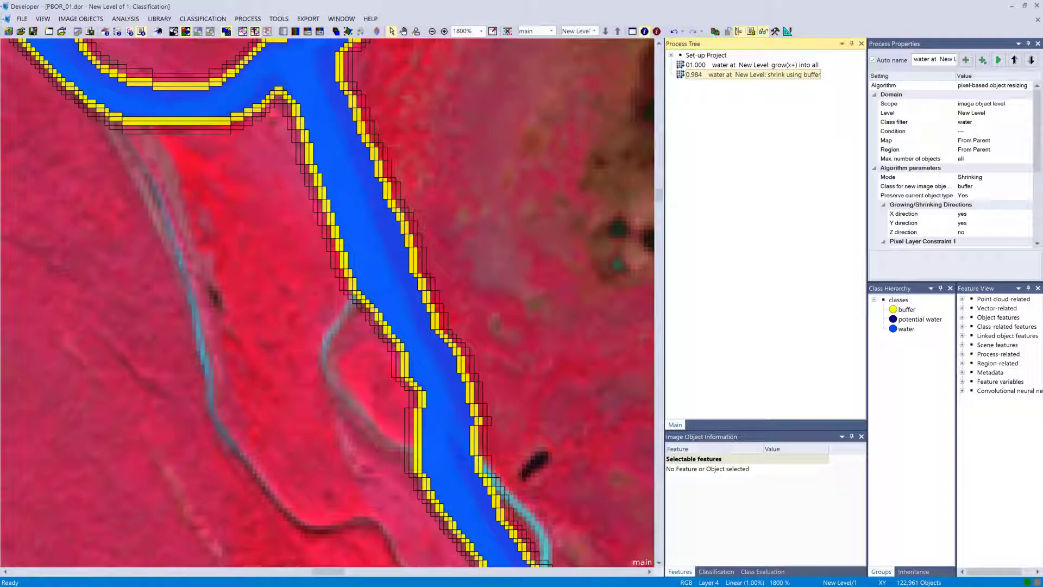
Give the shrink step a 1000-pixel minimum object size under Size Limits and confirm
double_click(751, 74)
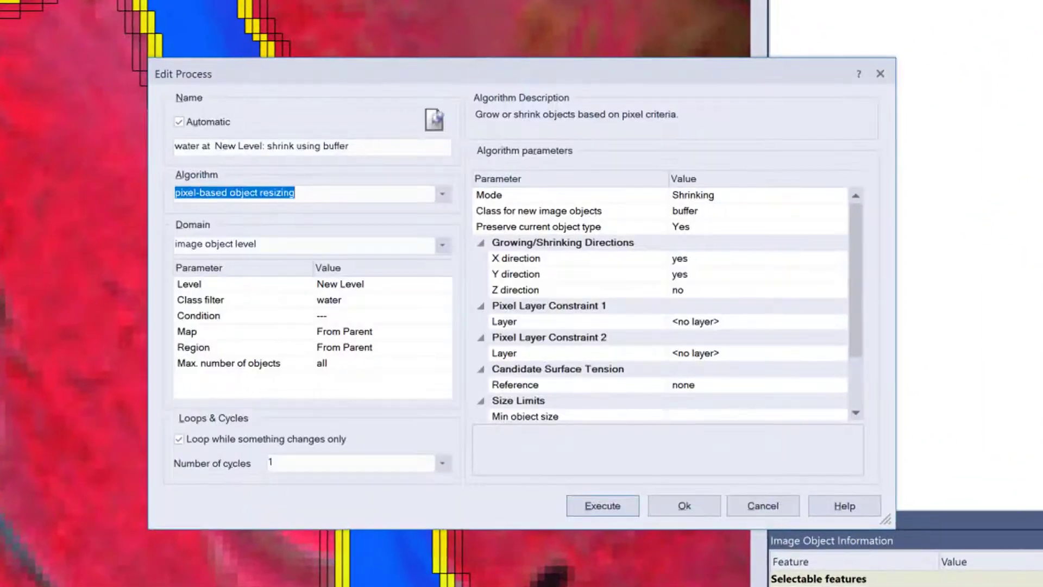
scroll(down, 3)
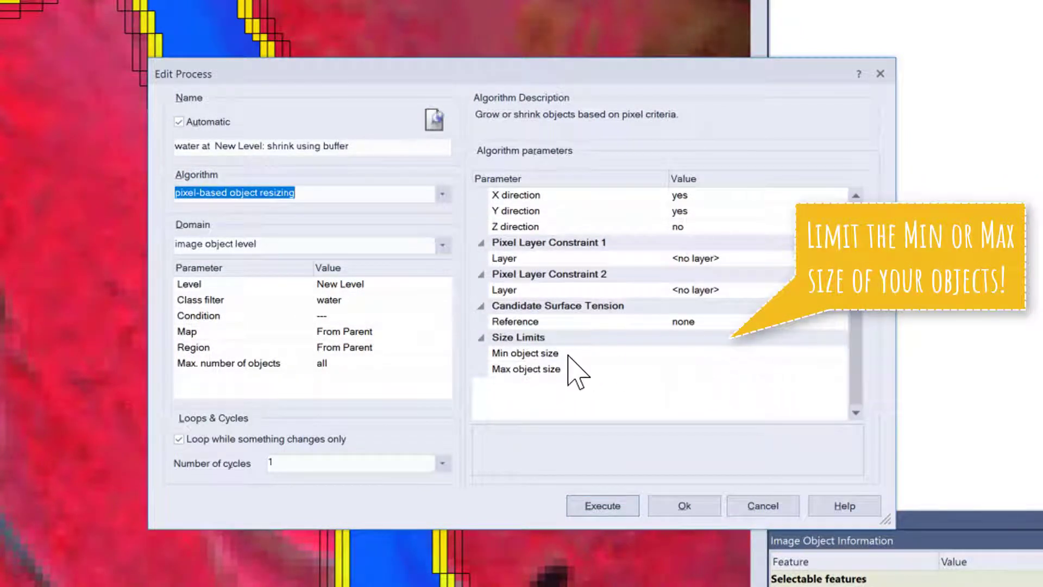
click(524, 352)
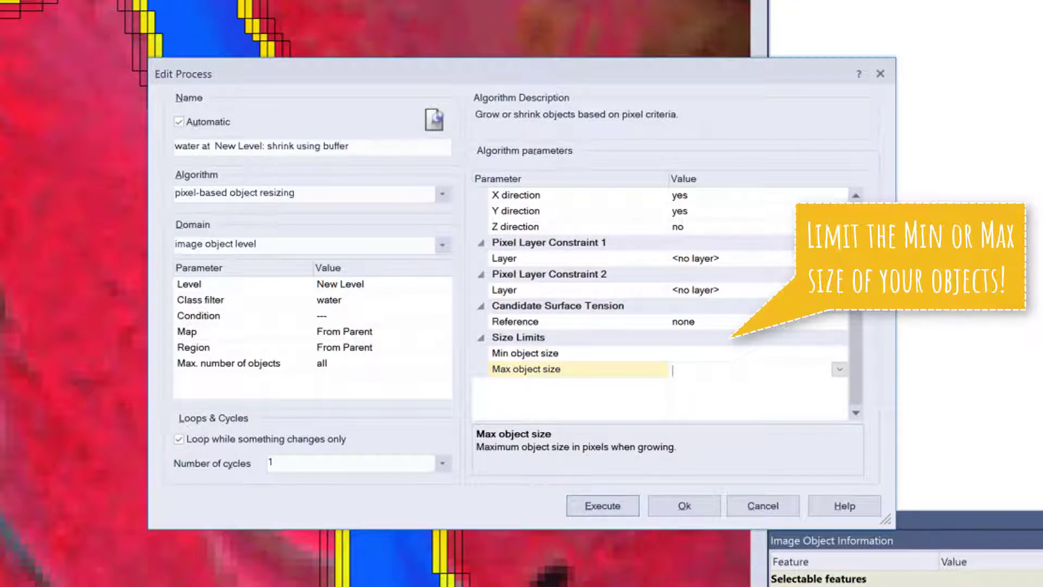
click(524, 352)
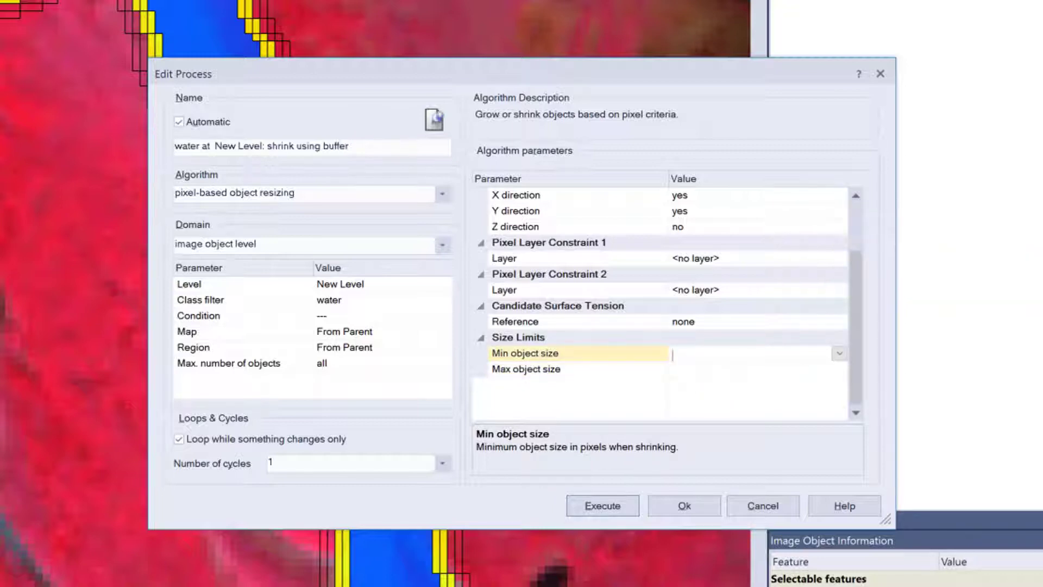
text(1000)
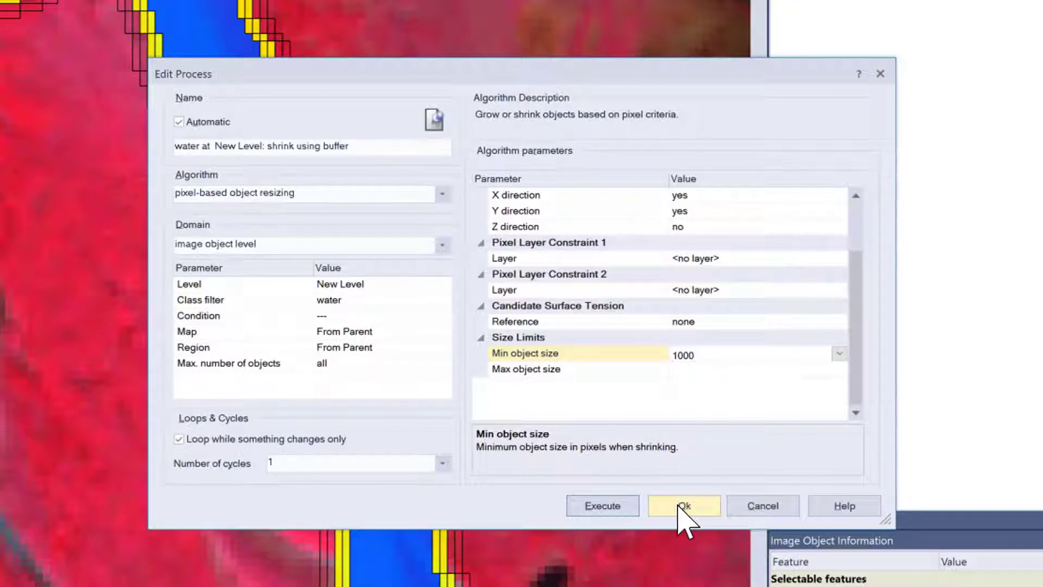
click(684, 505)
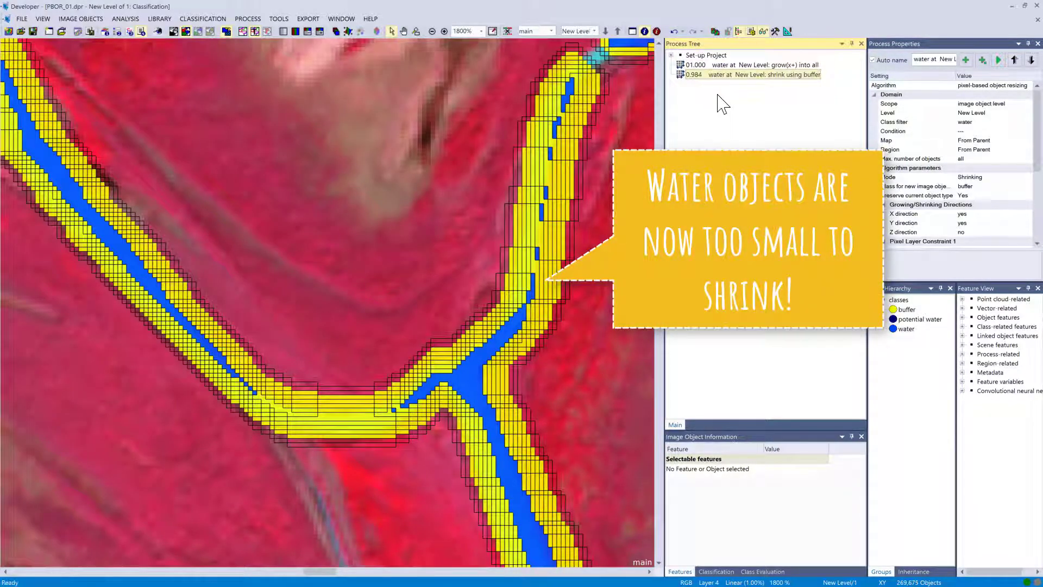
Re-execute the shrink step and add Geometry > Extent > Area to the displayed object features
right_click(763, 74)
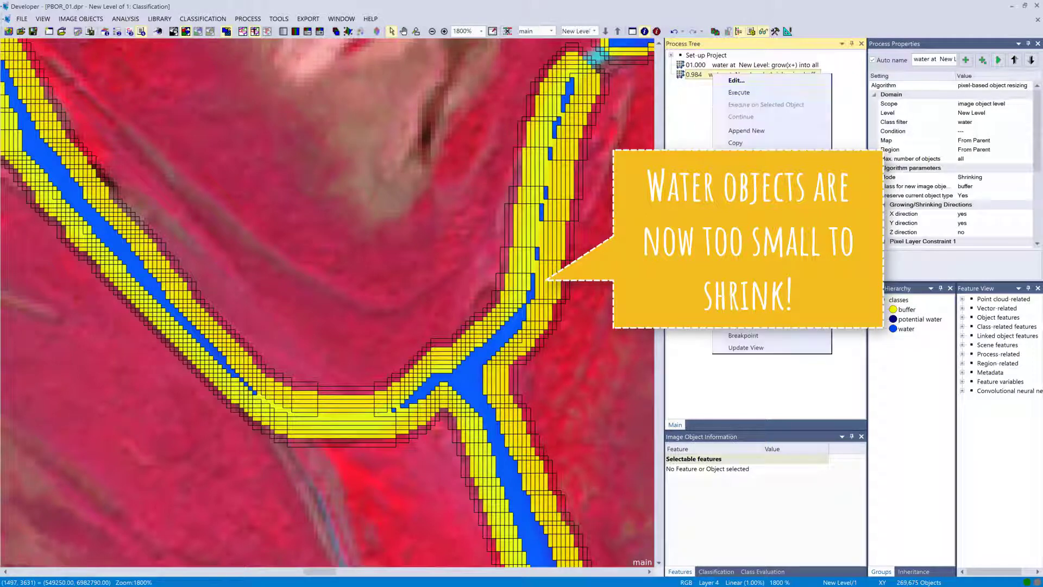
click(738, 92)
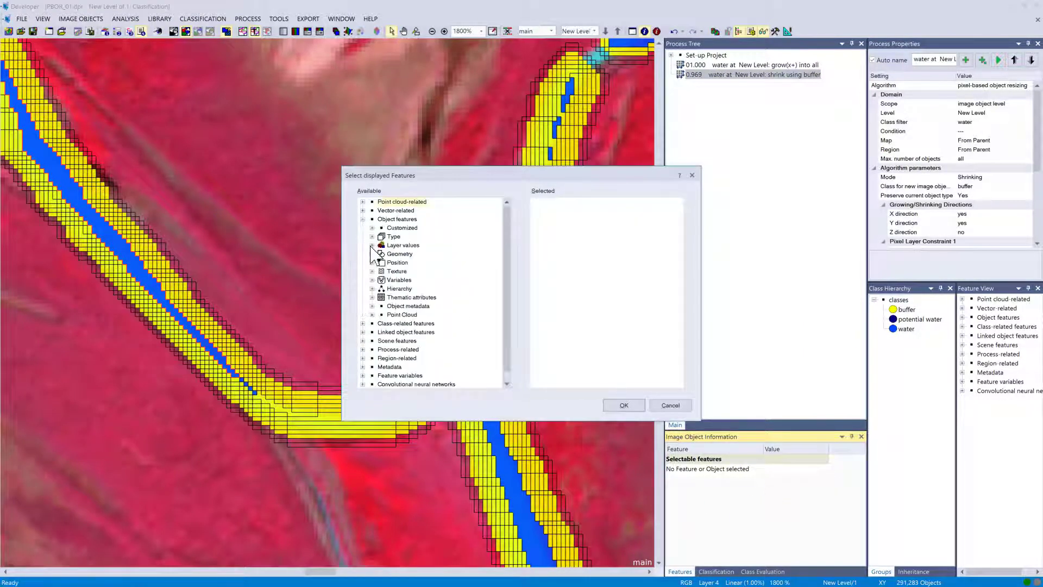
click(372, 253)
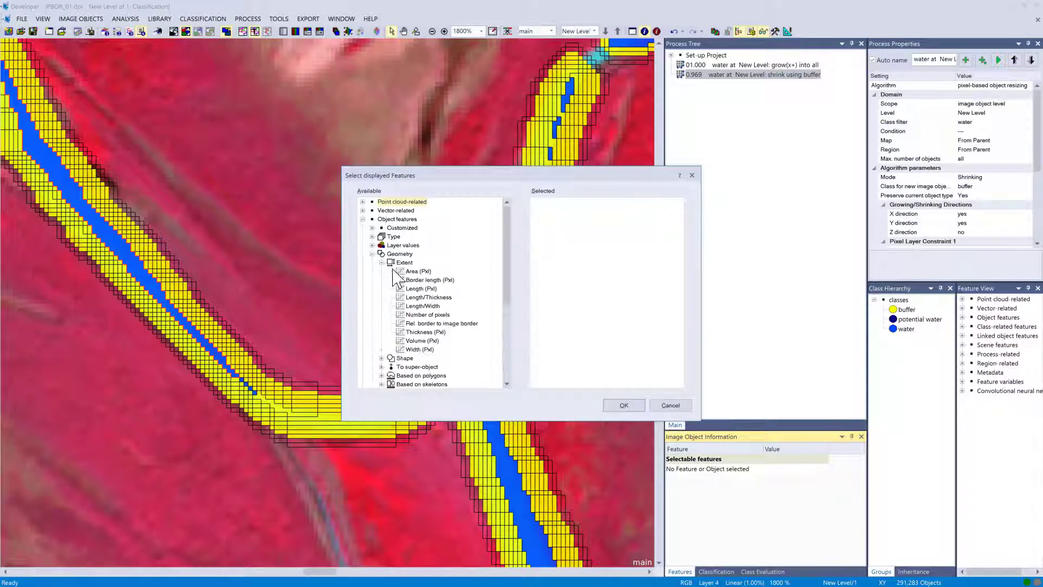
click(622, 405)
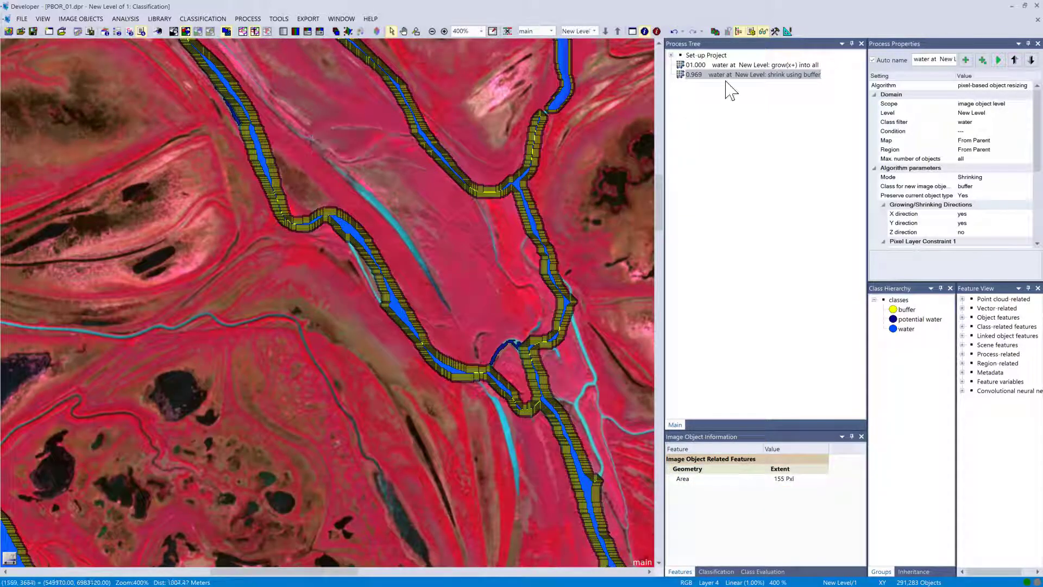
Edit the copied shrink step, switching its mode to Coating with class buffer, and confirm
click(731, 74)
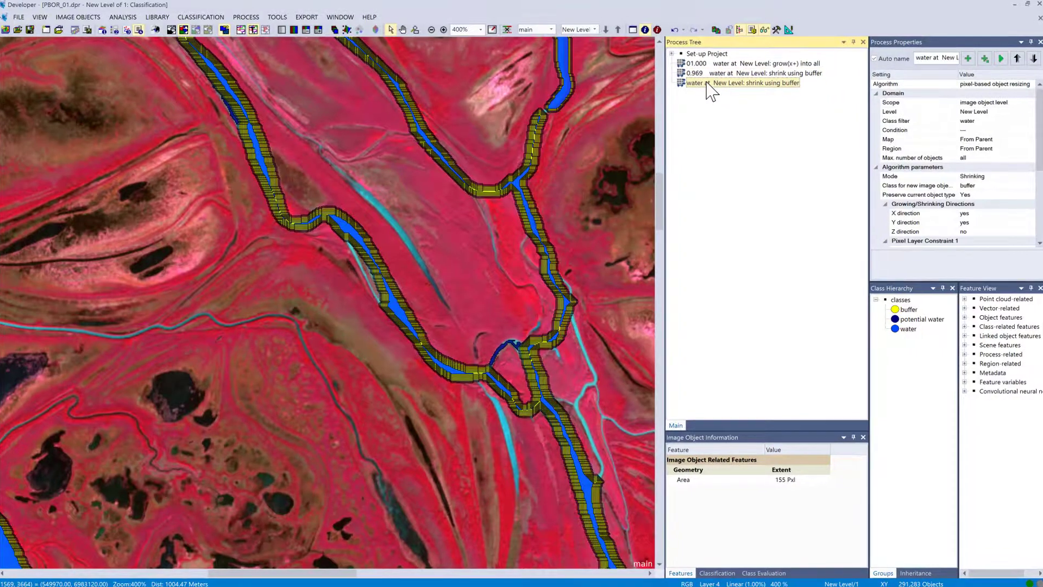
double_click(739, 82)
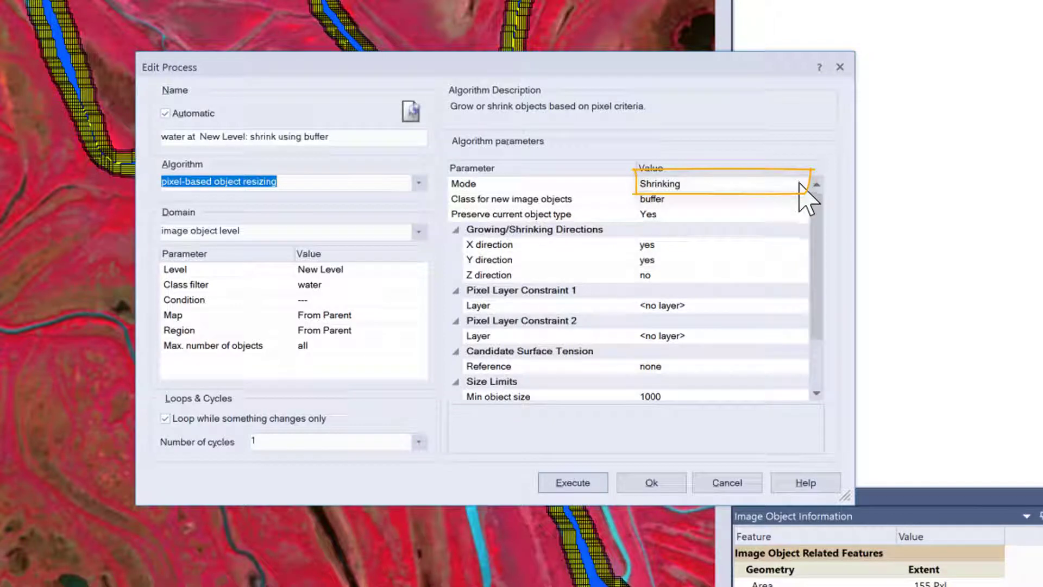
click(721, 183)
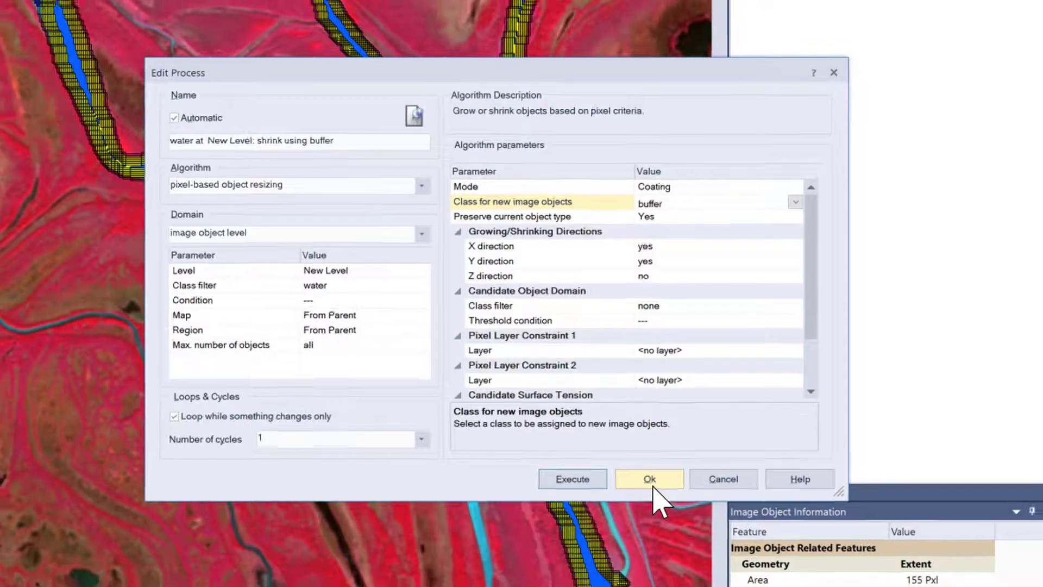
click(649, 479)
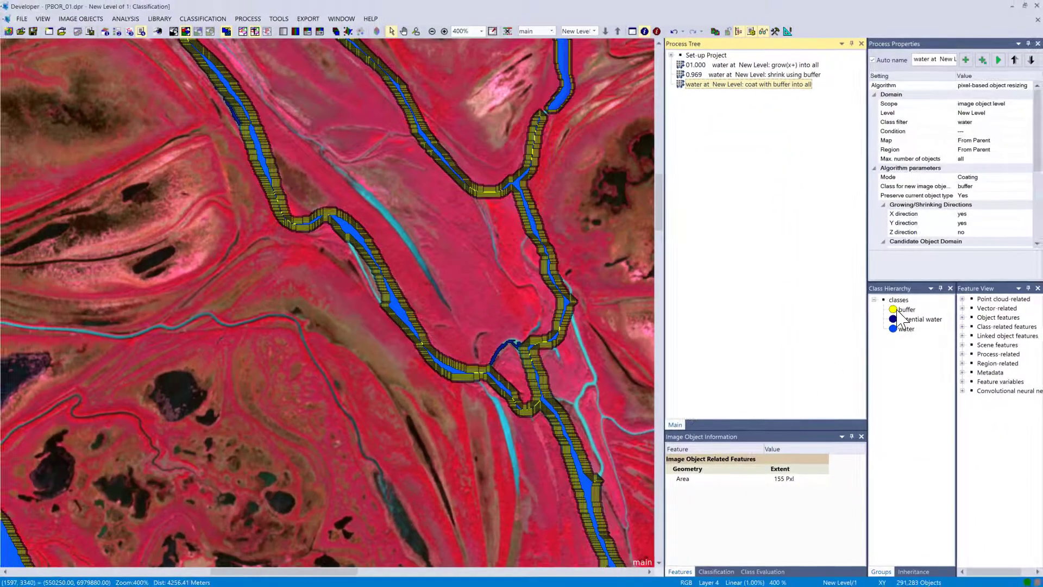
Execute the 'coat with buffer into all' process from its Edit Process dialog
right_click(905, 309)
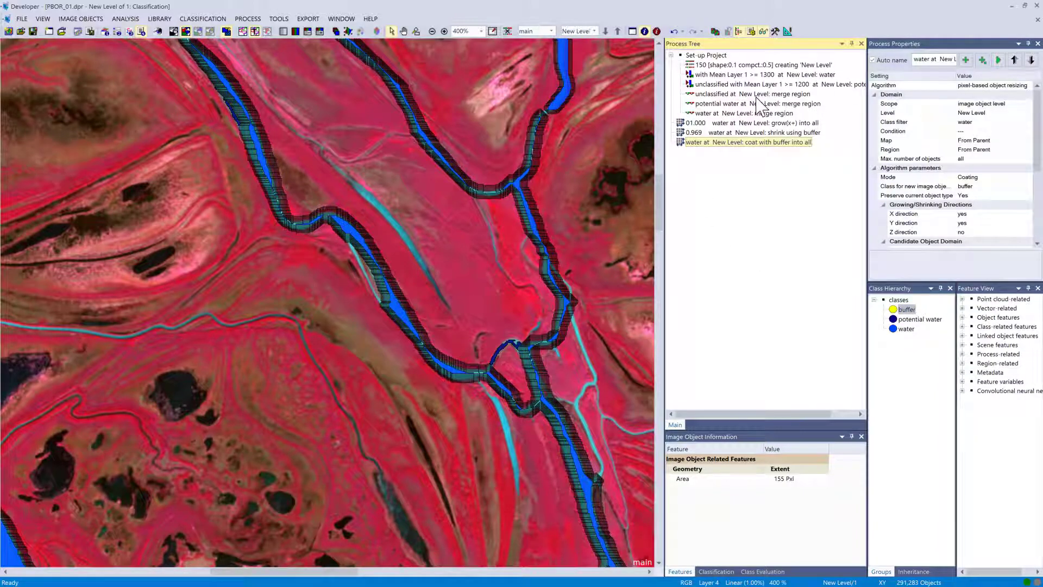
click(765, 94)
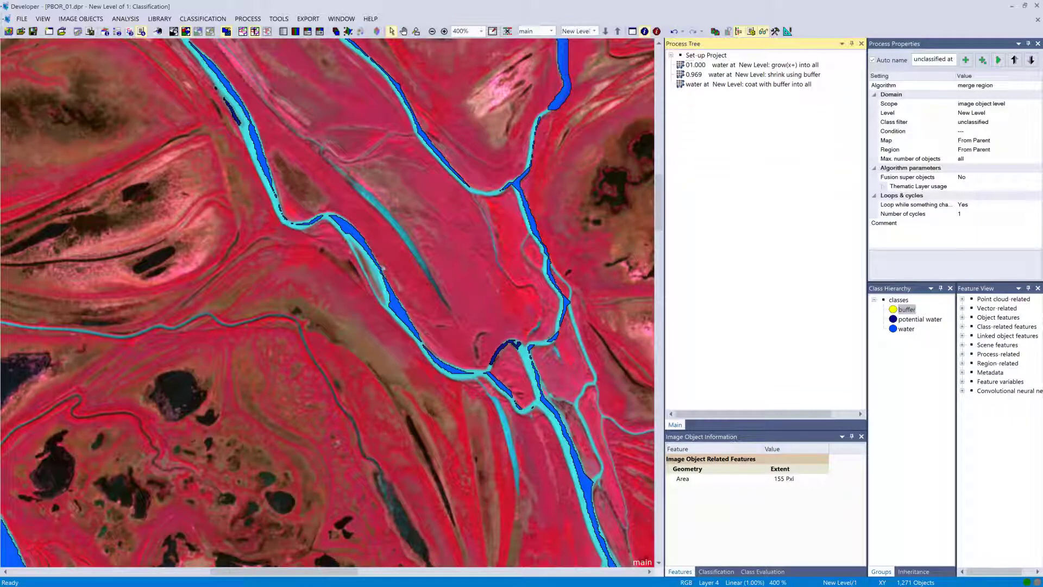
double_click(748, 84)
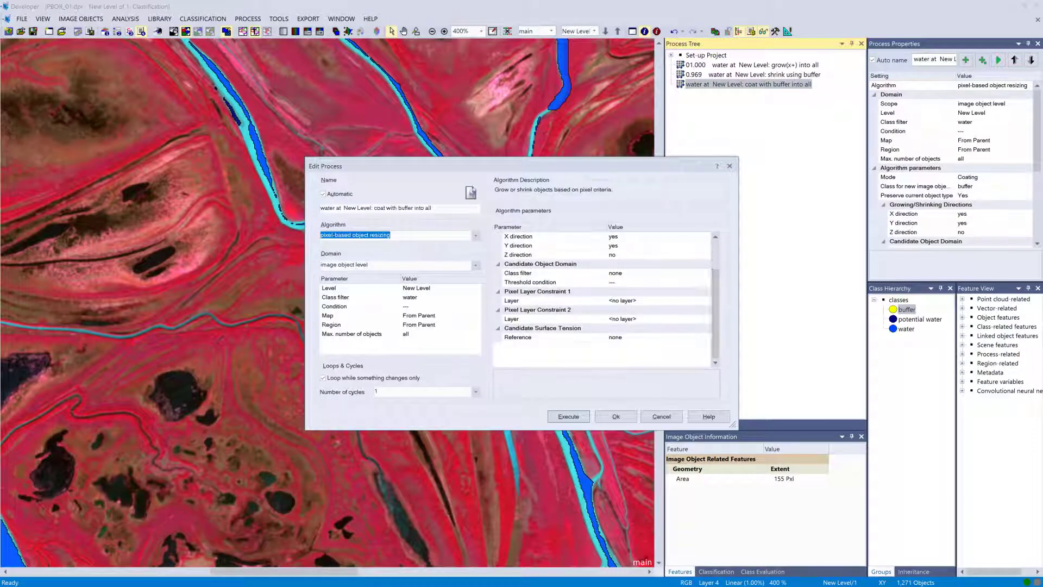
click(568, 416)
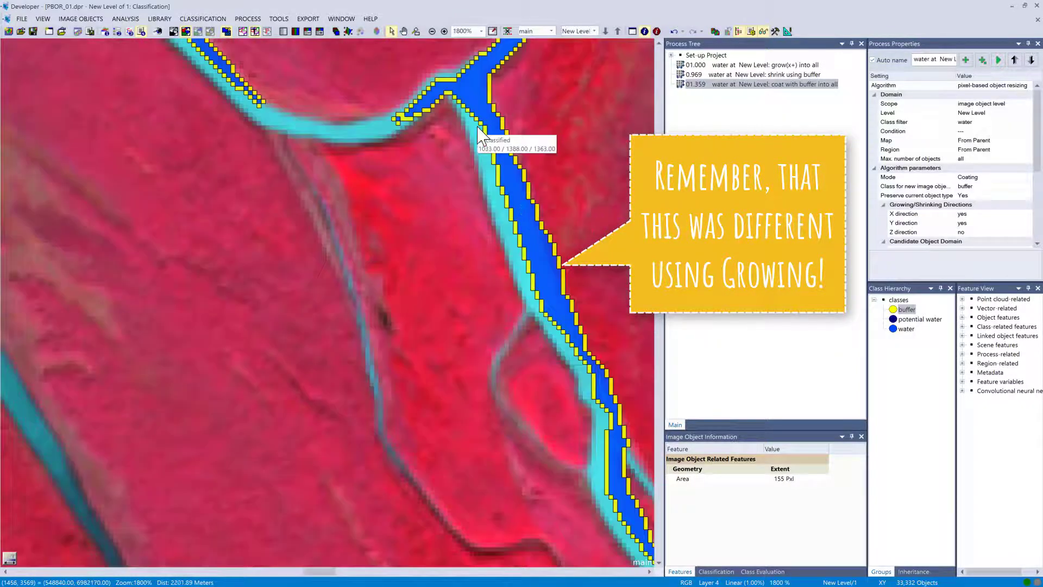
Change the coating step's class for new image objects from buffer to water
right_click(906, 308)
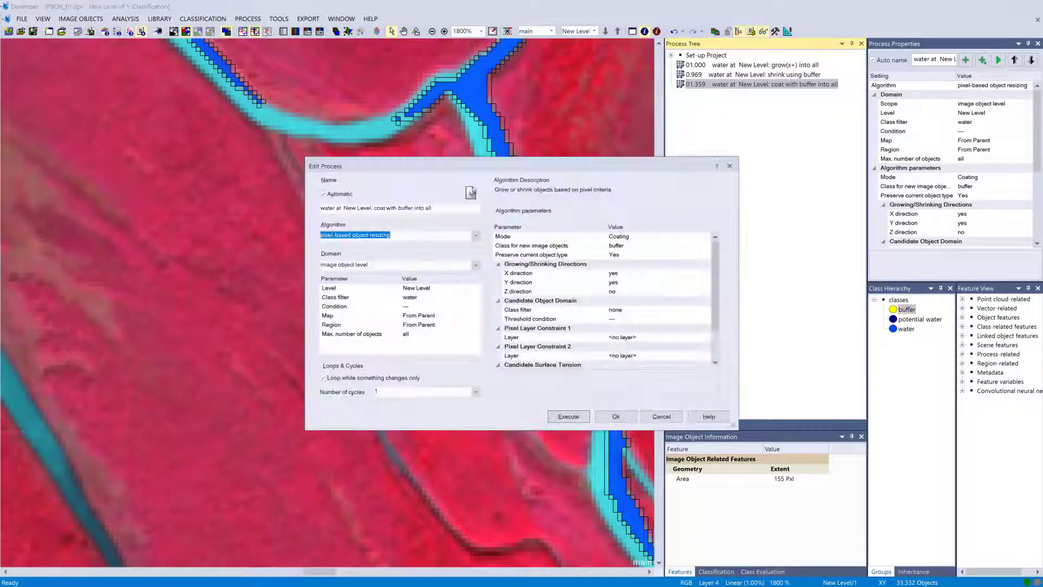
click(705, 247)
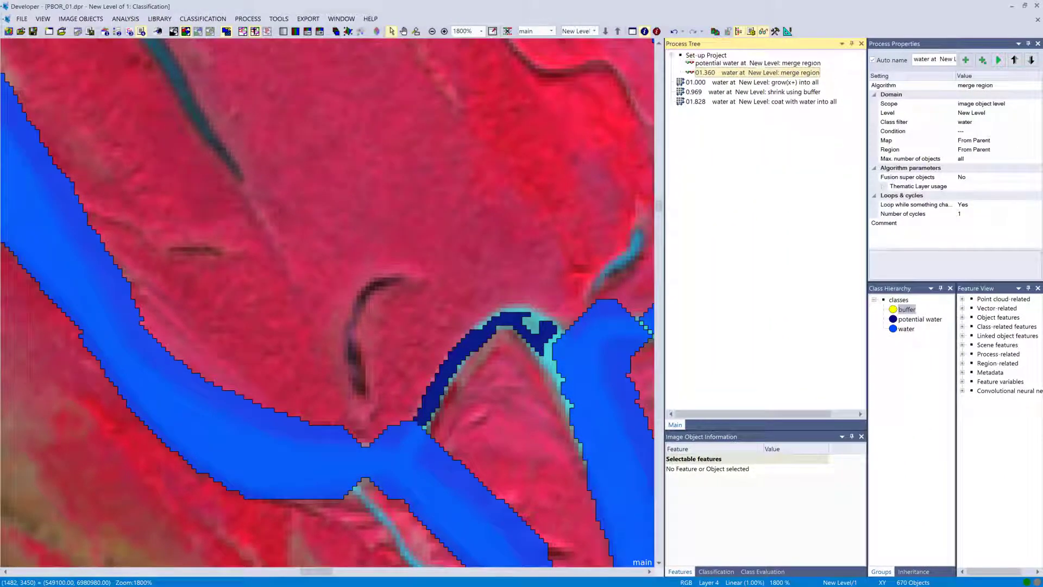
Enable Y-direction growth, restrict candidate classes to potential water, and execute the grow process
click(681, 55)
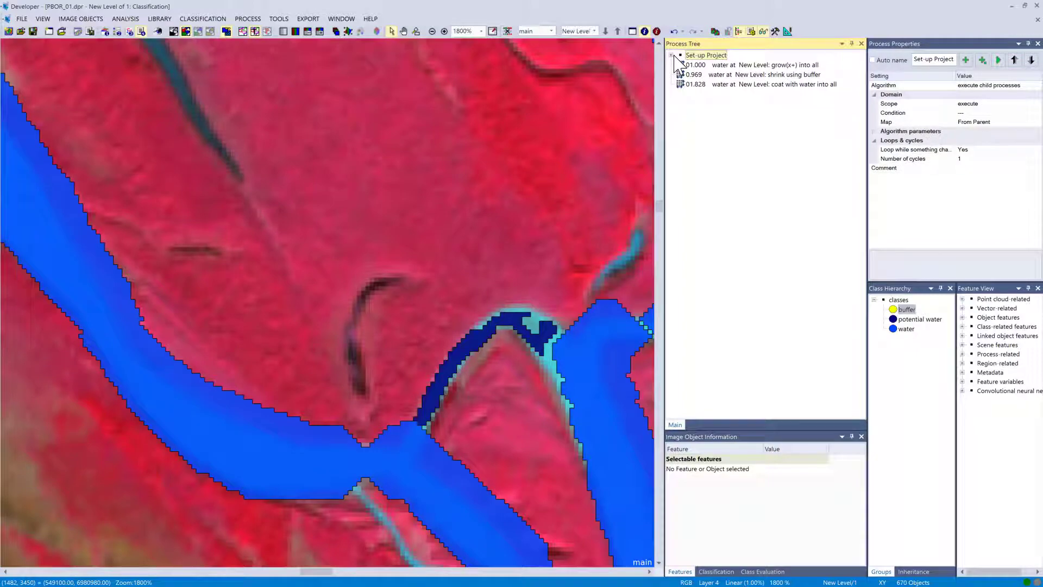
click(765, 64)
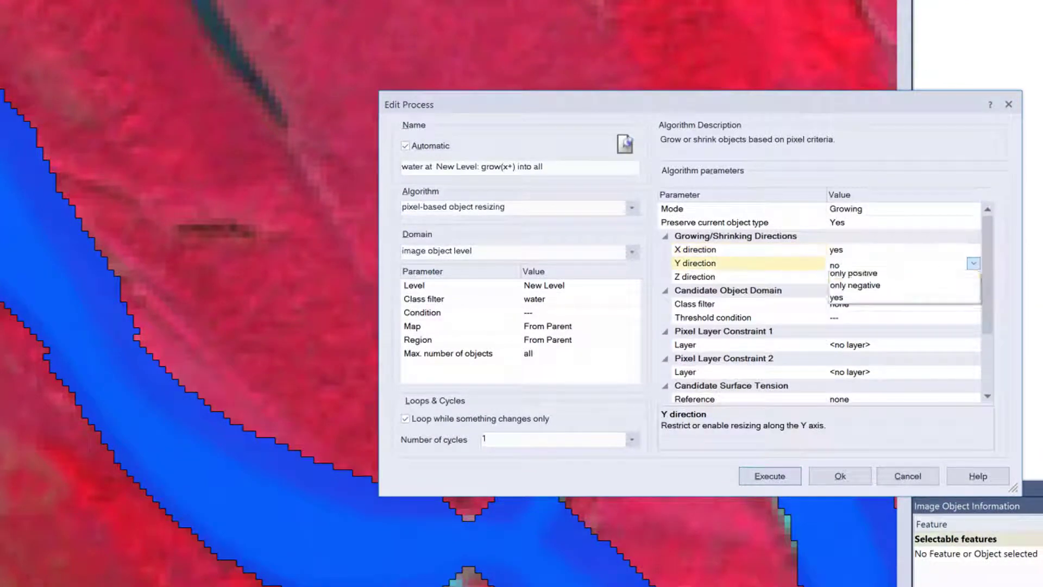
click(836, 296)
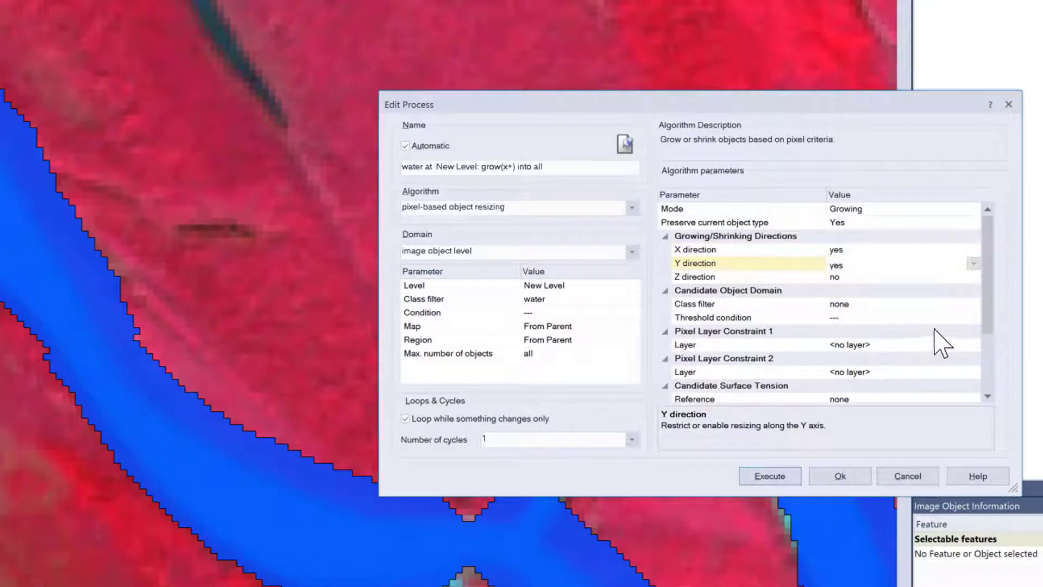
click(973, 303)
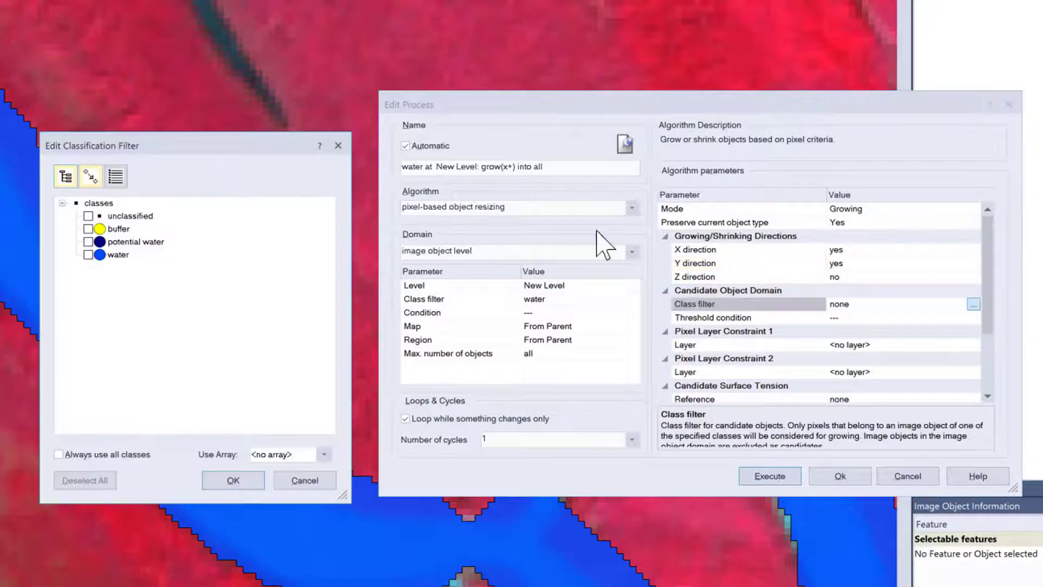
click(233, 479)
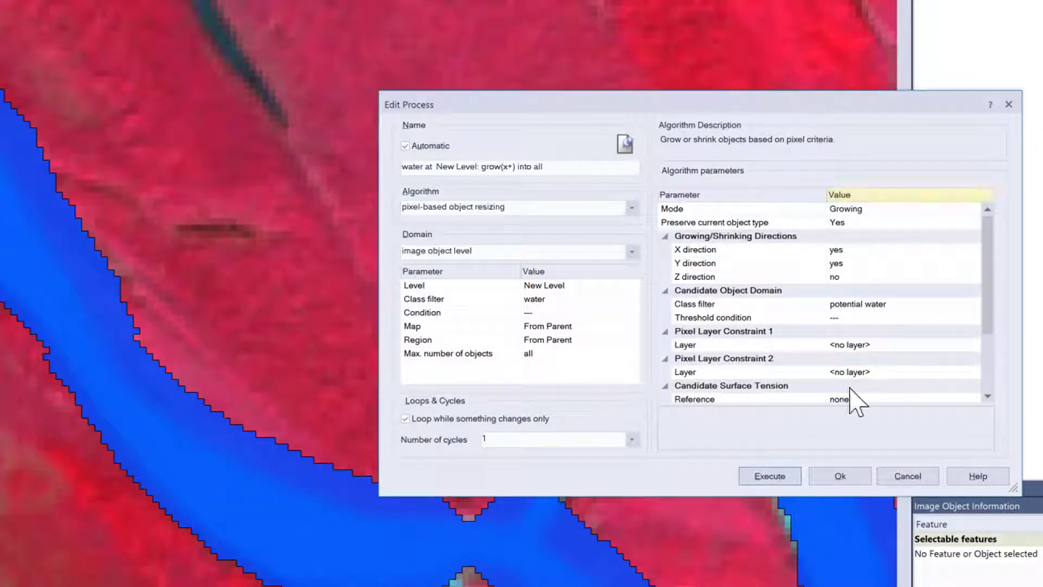
mouse_move(769, 476)
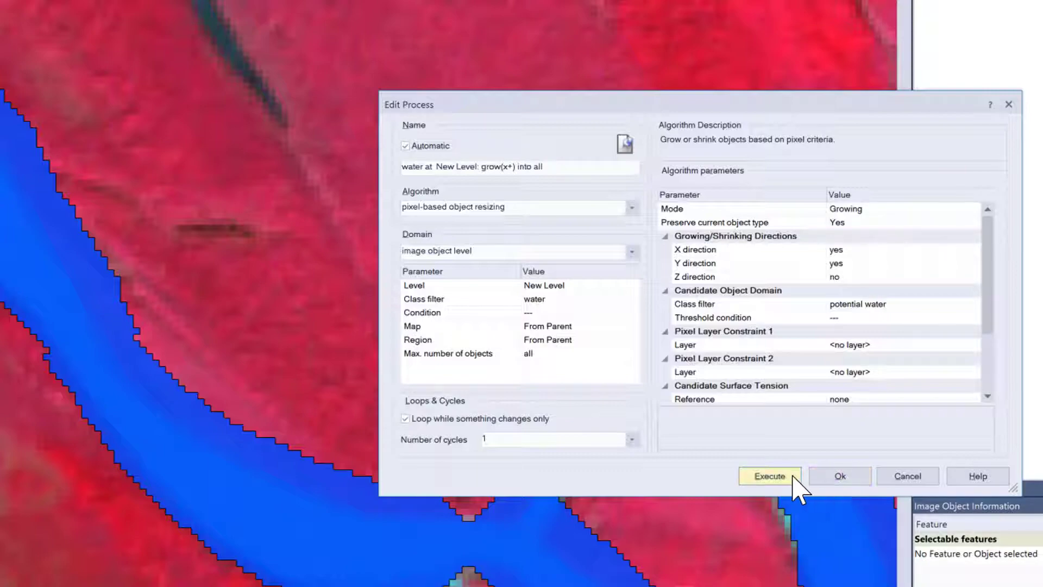
click(769, 475)
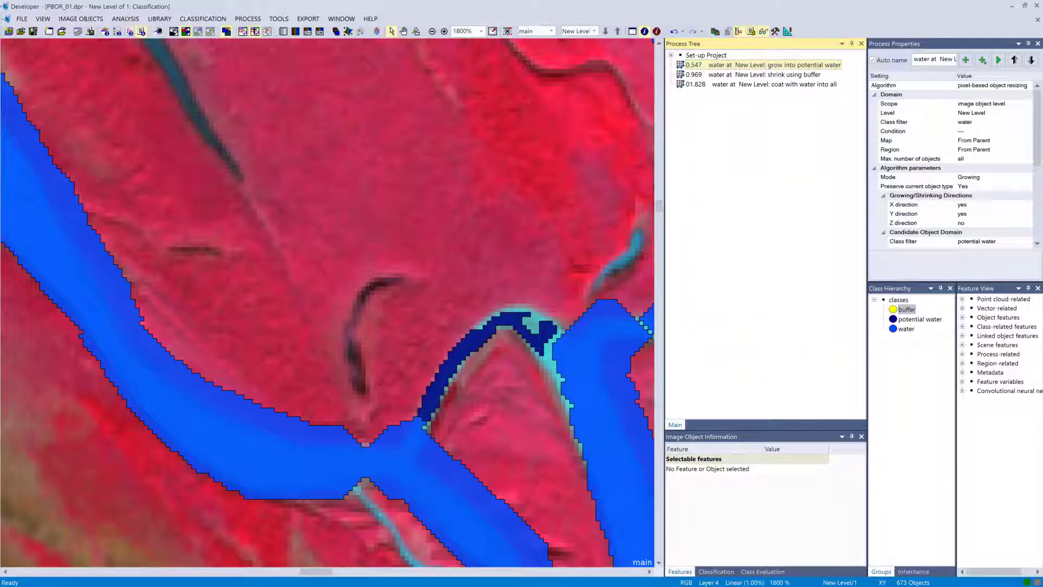
Set the grow-into-potential-water process to 100 cycles and reopen it for editing
double_click(771, 64)
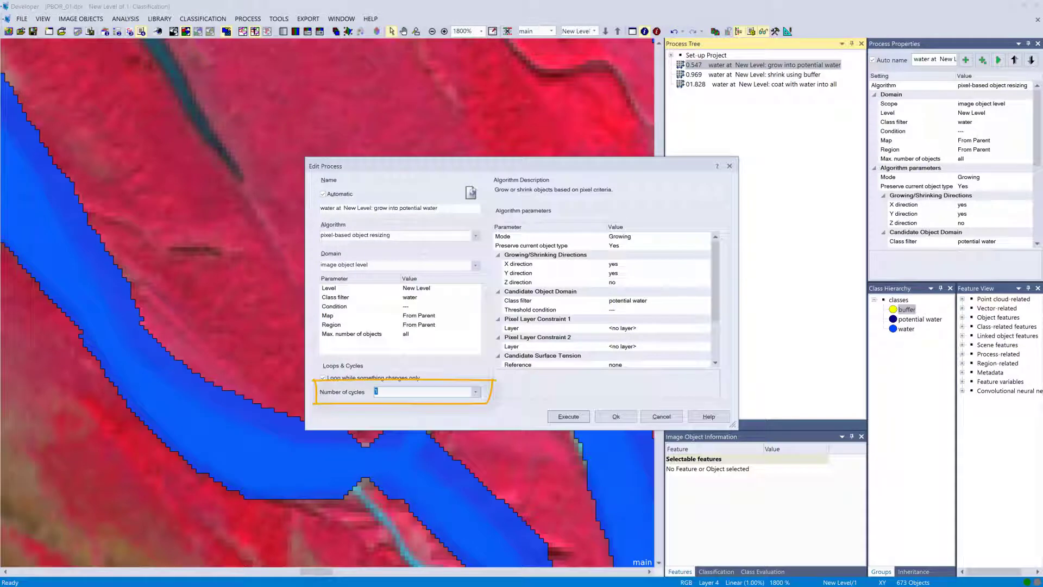
click(567, 416)
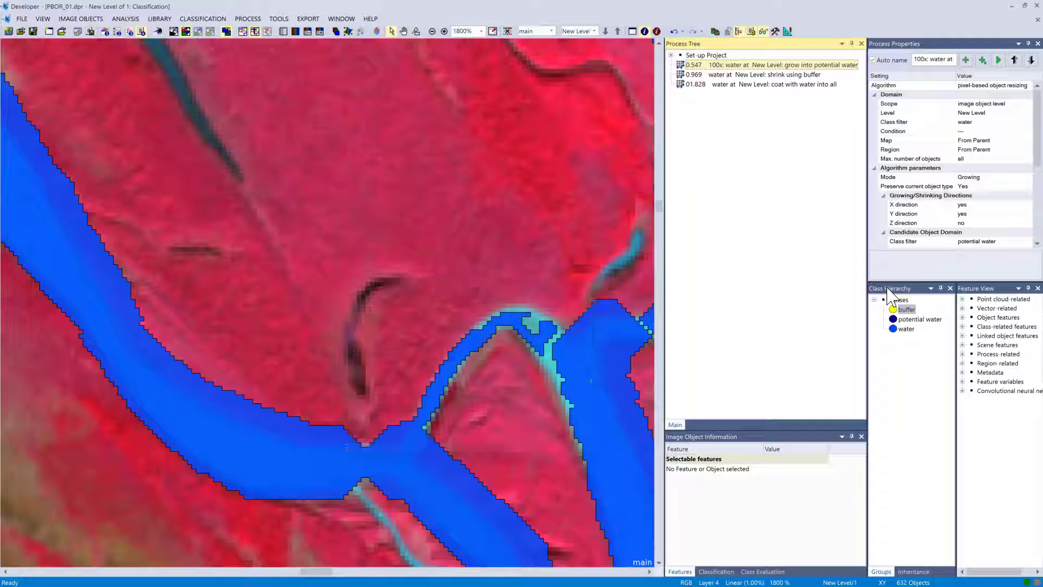
double_click(781, 64)
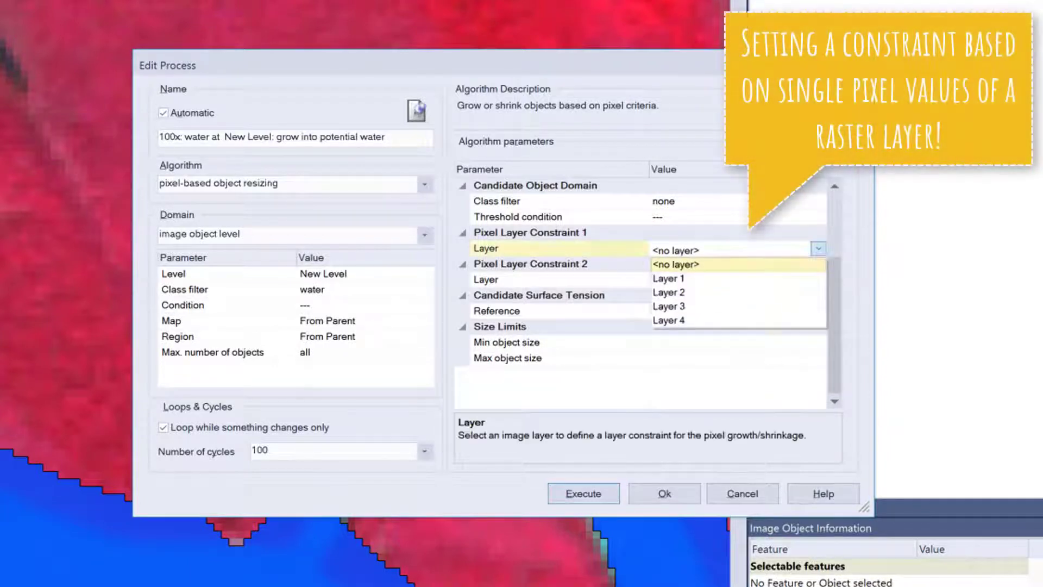
mouse_move(667, 278)
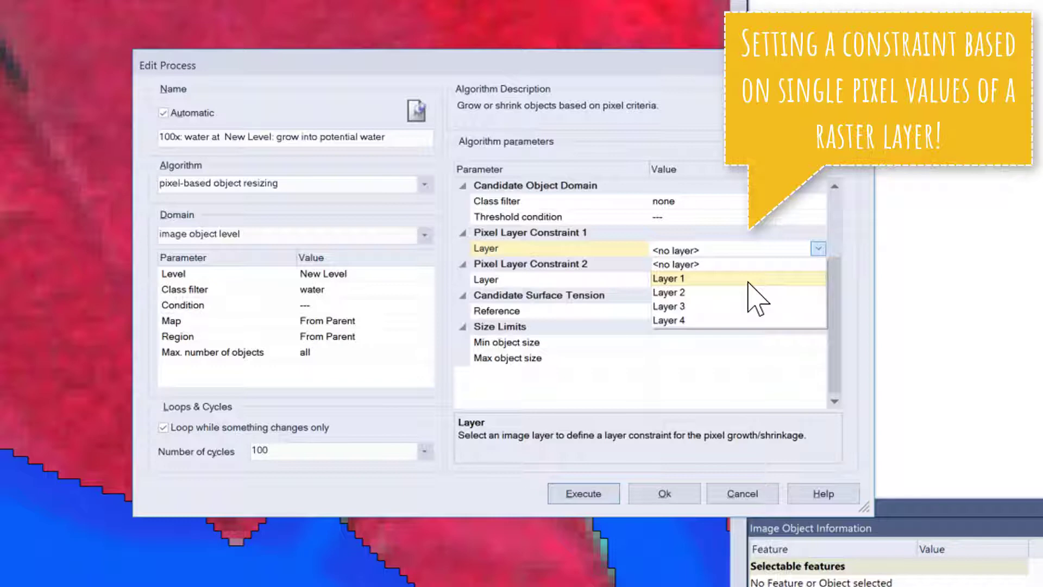
Constrain growth to Layer 1 ≥ 1100 and Layer 4 ≤ 600 with no class filter, and confirm
click(669, 278)
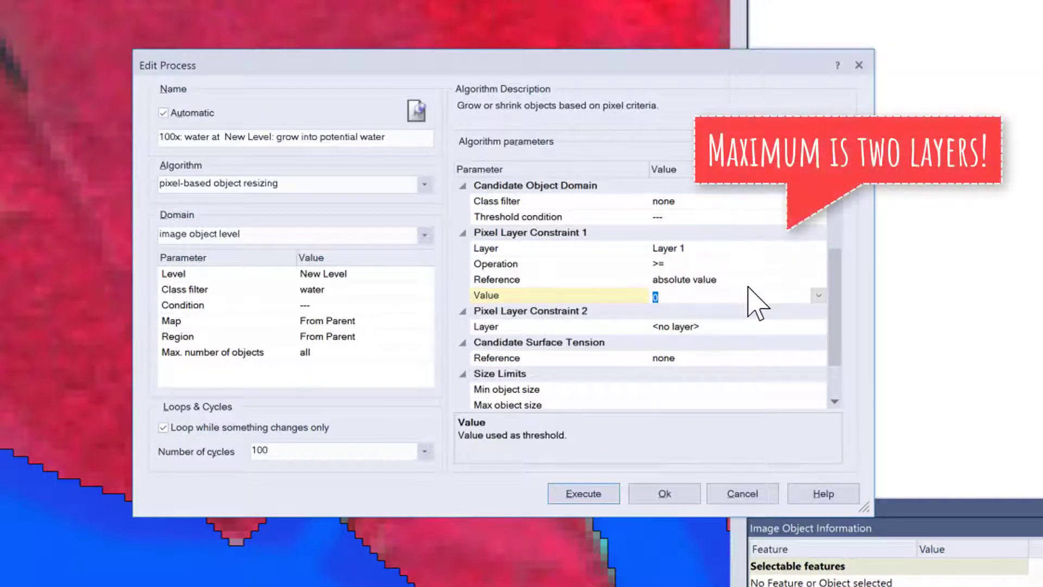
text(1100)
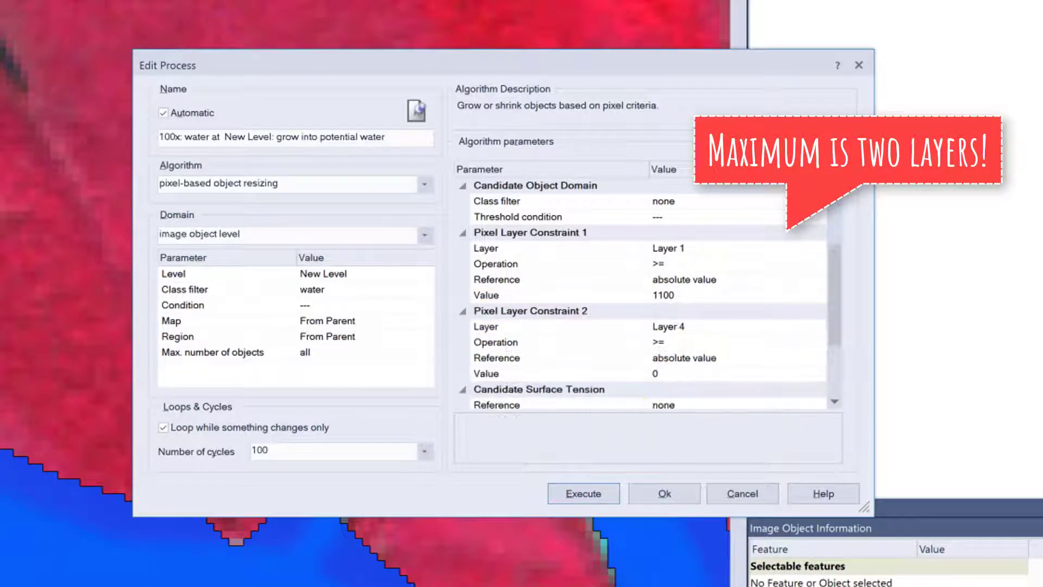
click(819, 342)
text(600)
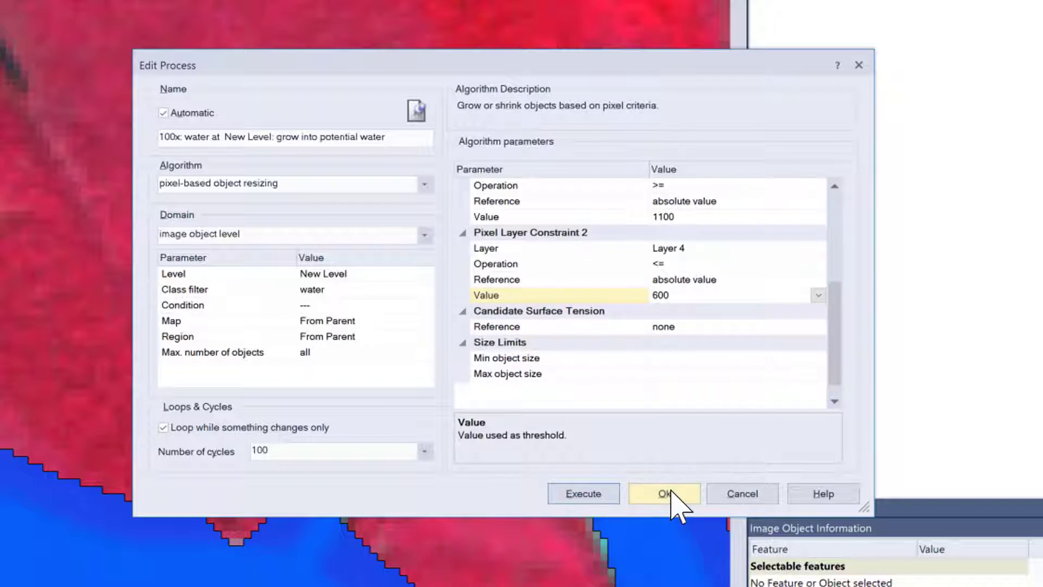
click(663, 493)
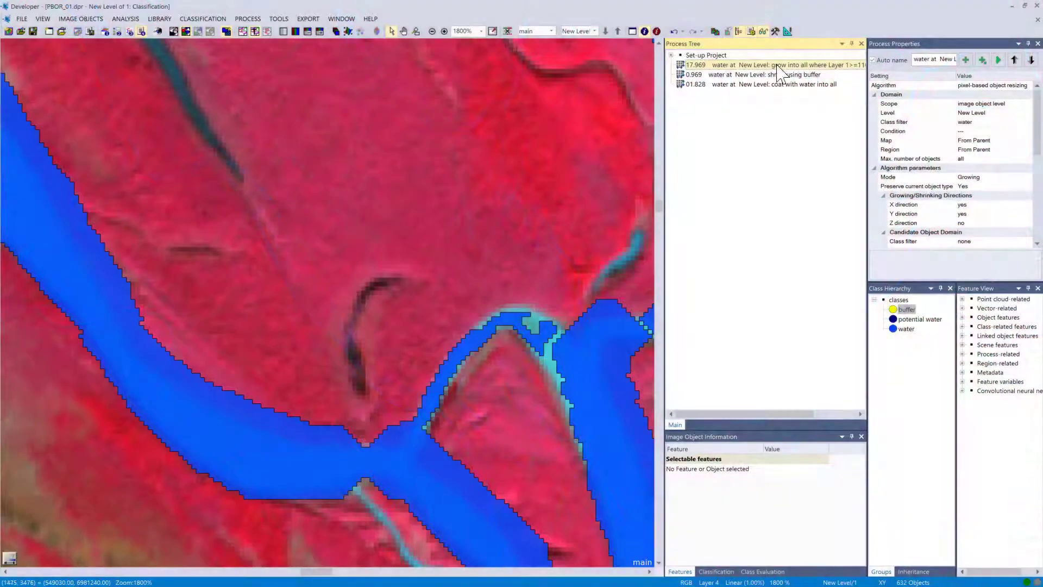
Make Pixel Layer Constraint 1 reference the current pixel's value with percentage tolerance mode
double_click(788, 64)
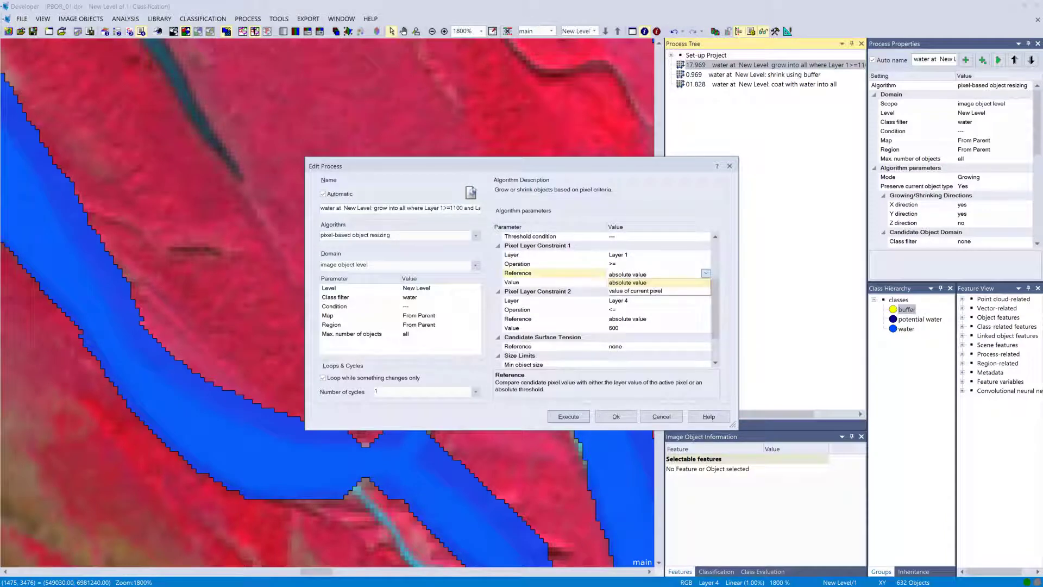
click(634, 291)
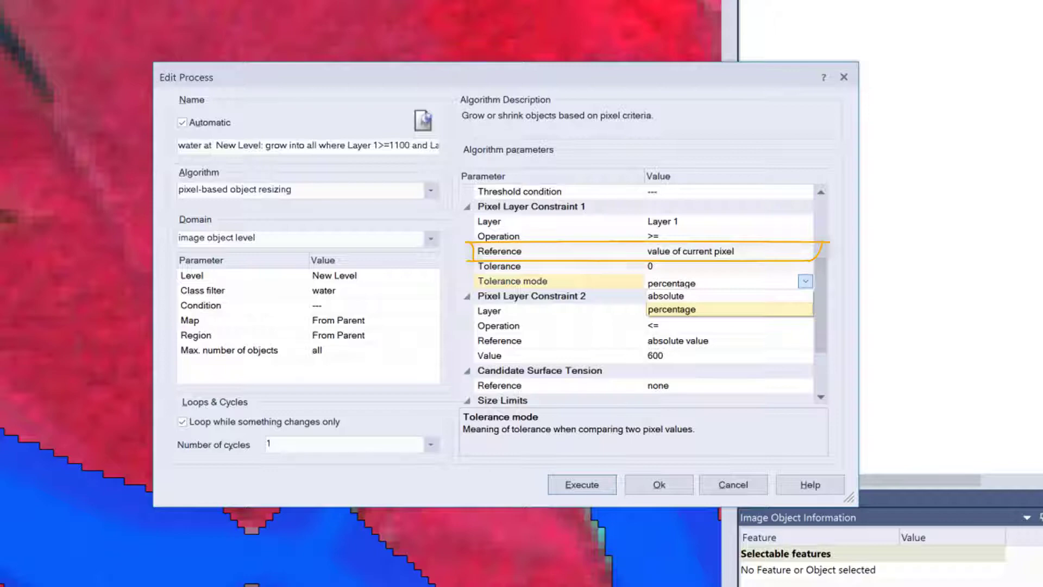
click(804, 280)
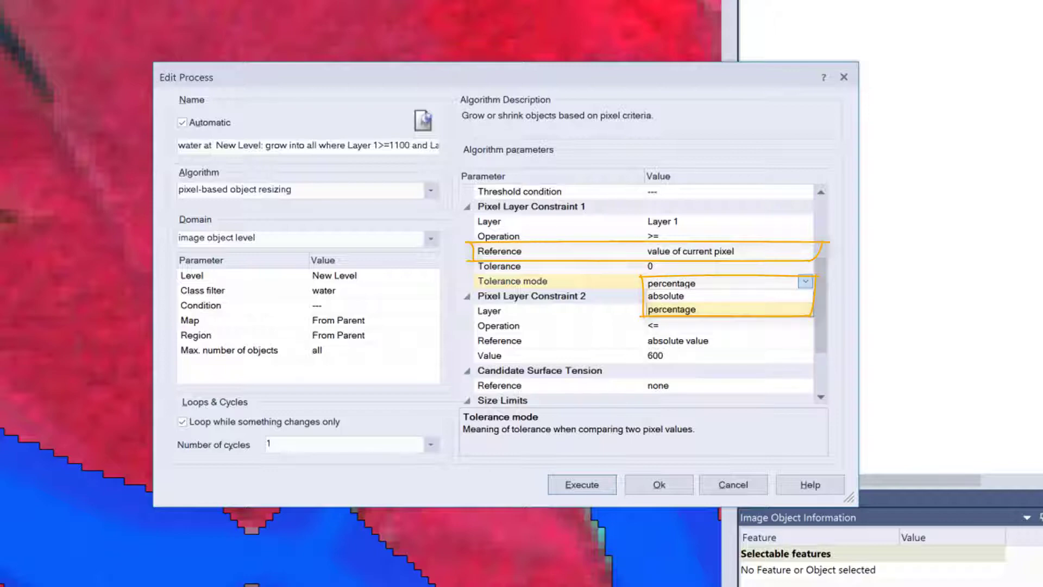